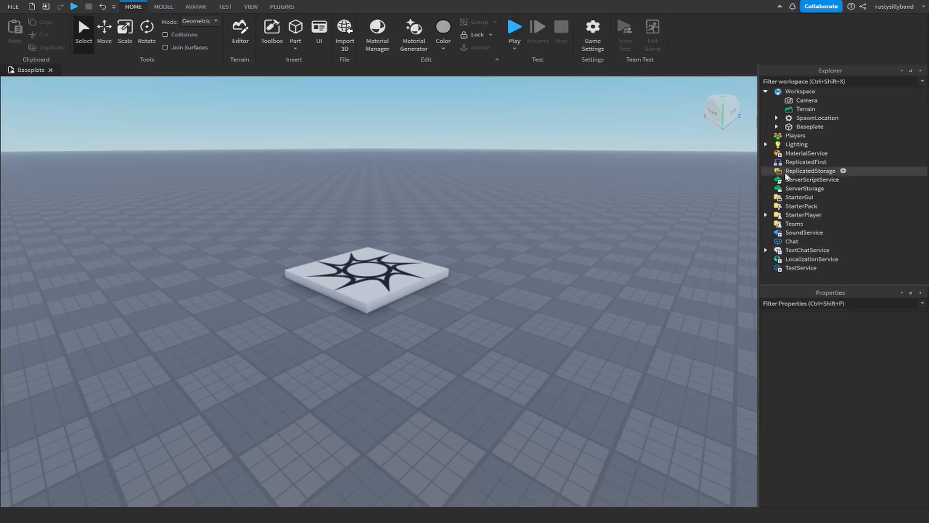
pyautogui.moveTo(852, 184)
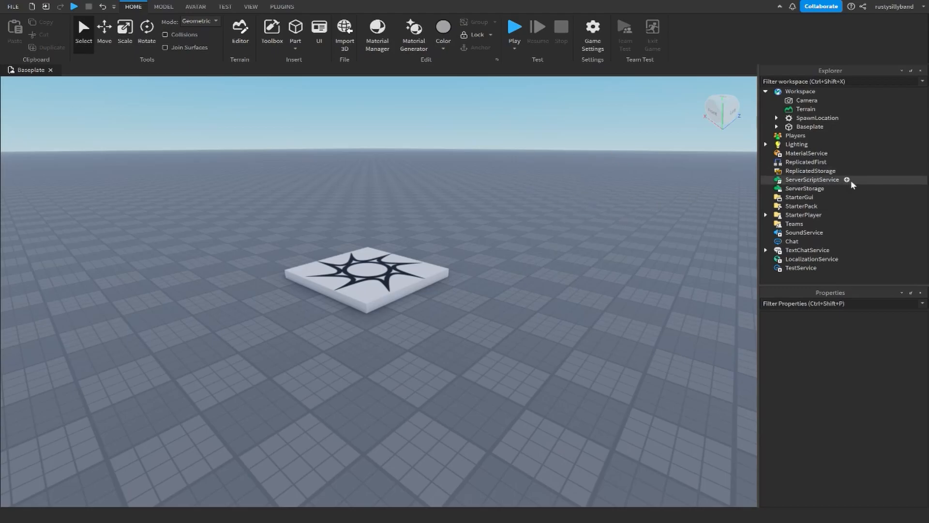
# - Insert a new Script under ServerScriptService from the add-object list
pyautogui.click(847, 181)
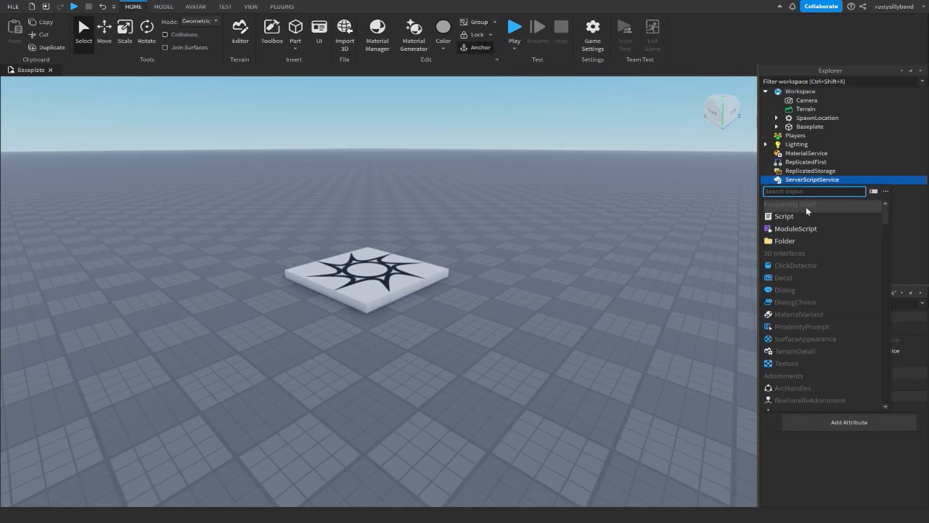
pyautogui.click(784, 216)
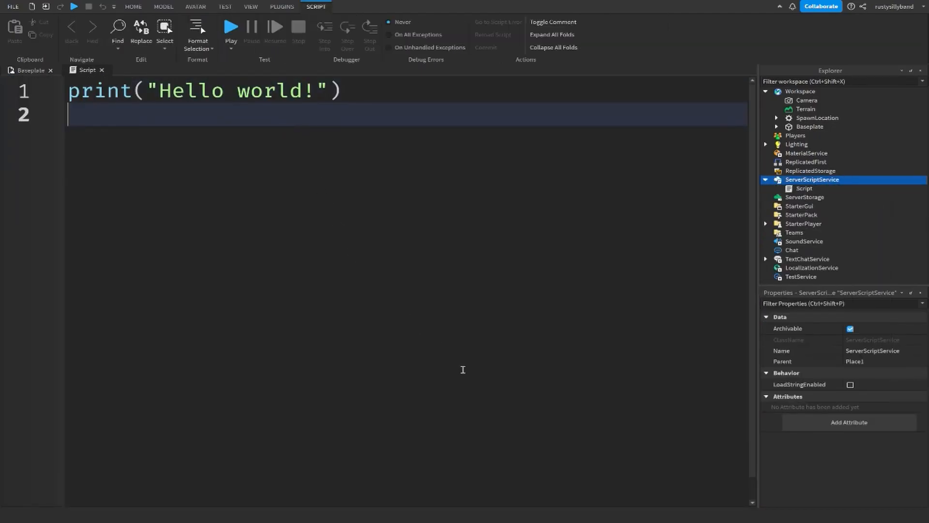
# - Select all the default starter code so it can be cleared
pyautogui.press('ctrl+a')
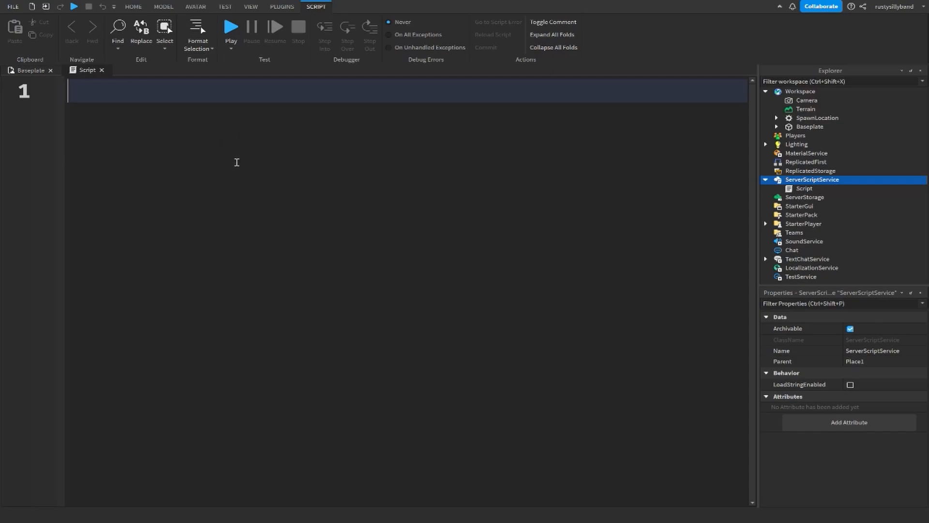
pyautogui.moveTo(293, 163)
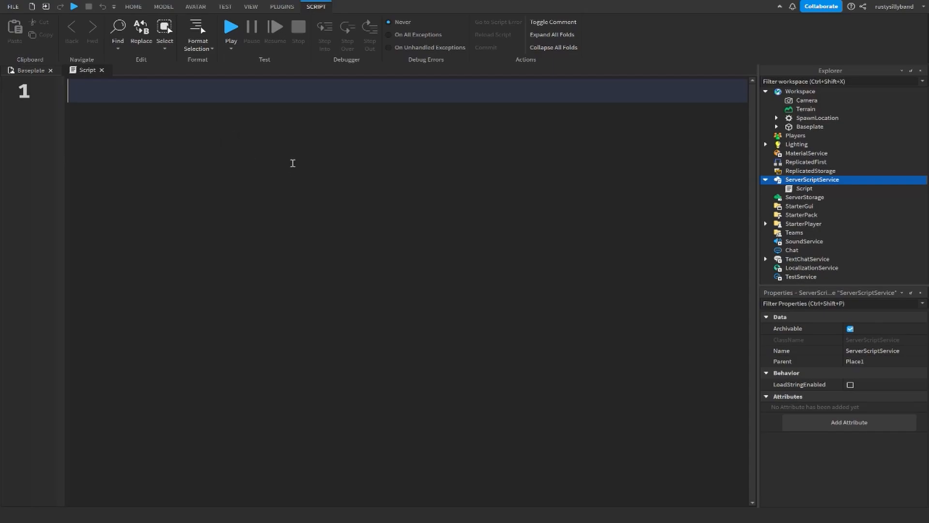
pyautogui.moveTo(283, 167)
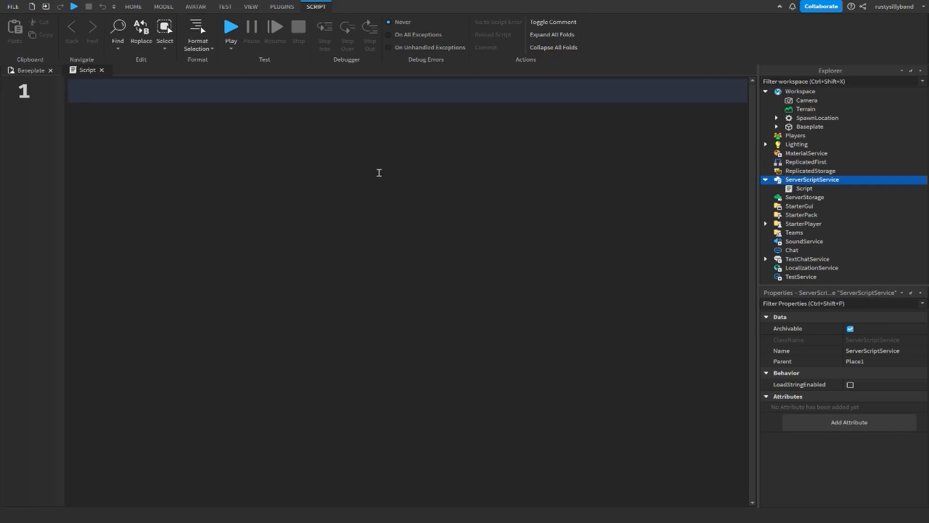
pyautogui.moveTo(441, 194)
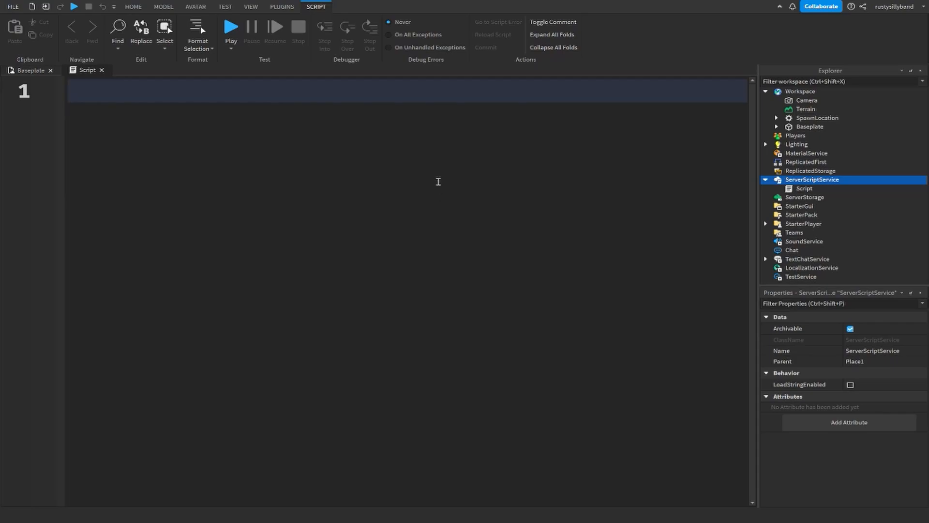
# - Write line 1 as local myVariable = 10
pyautogui.click(71, 90)
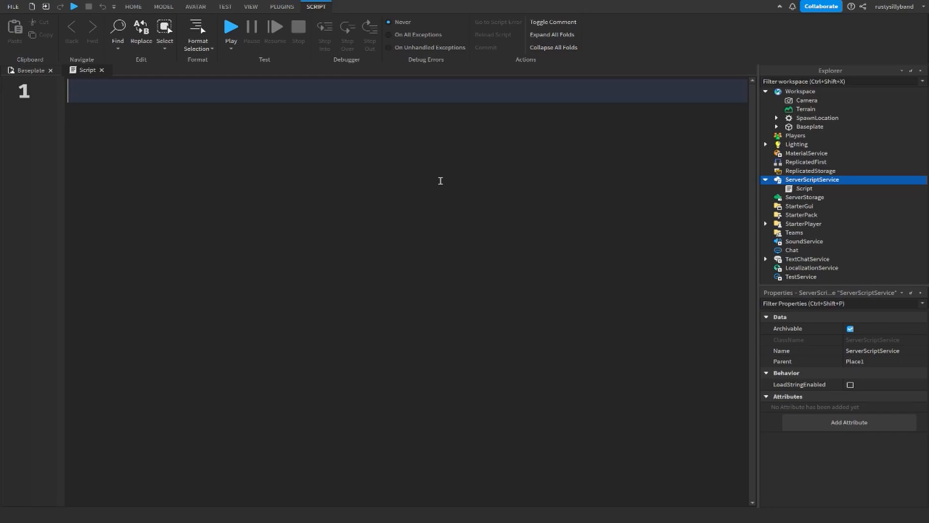
pyautogui.write('local')
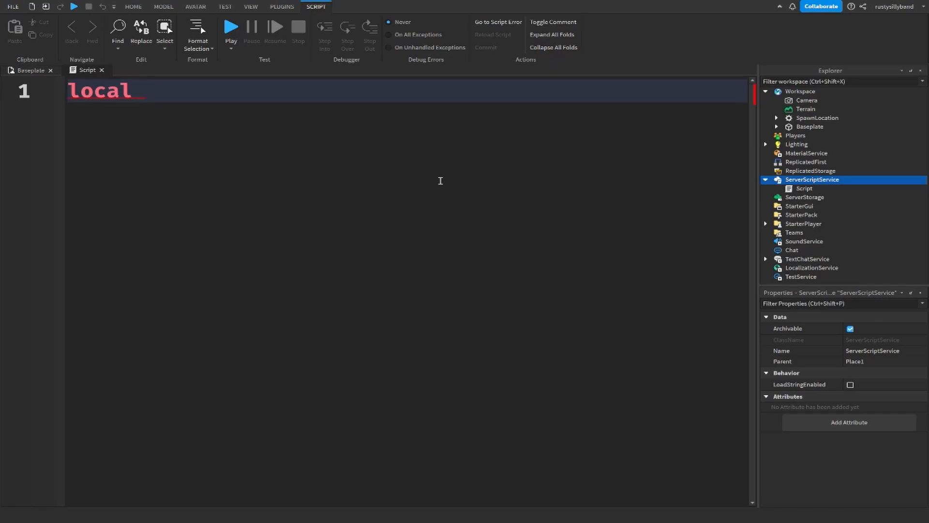
pyautogui.write('myVarial')
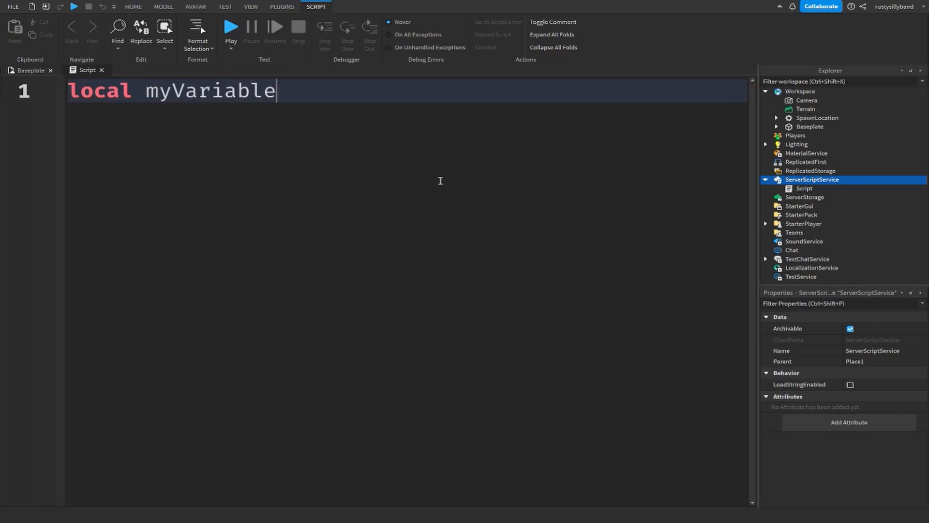
pyautogui.write('=')
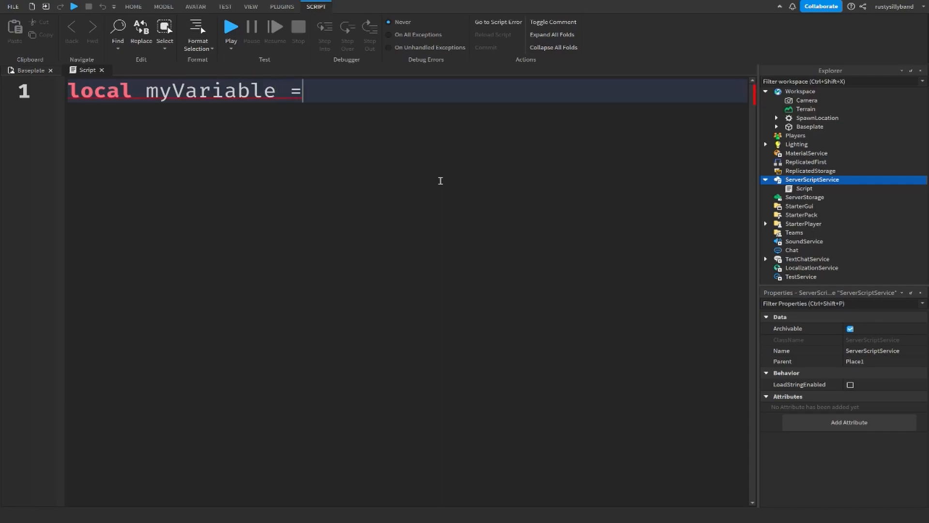
pyautogui.write('10')
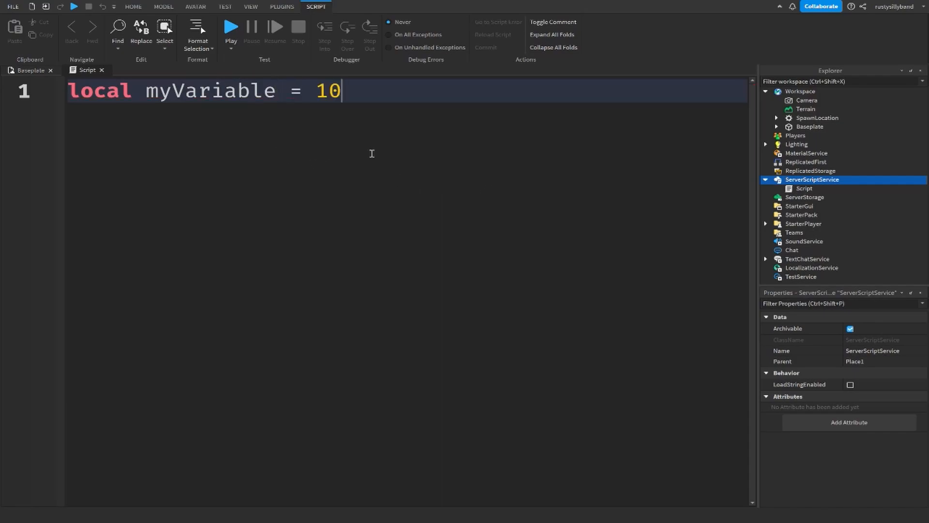
pyautogui.moveTo(446, 156)
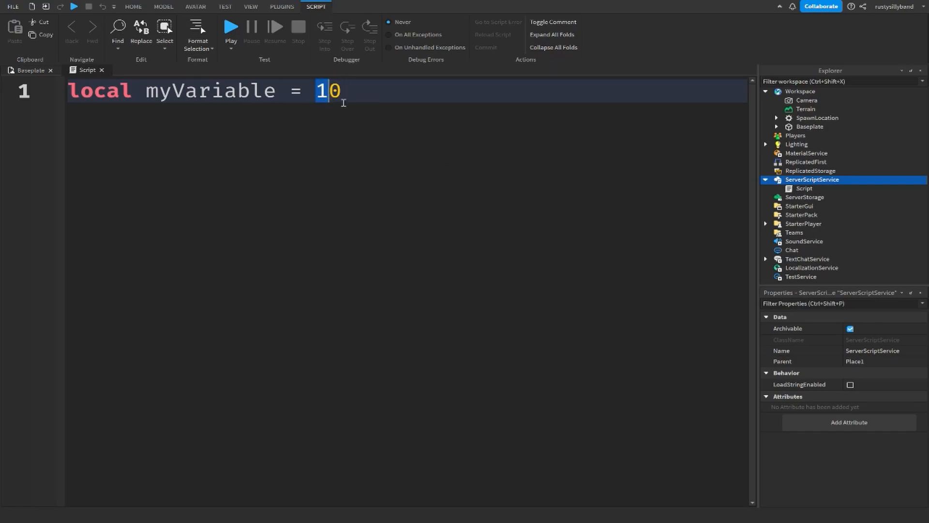
# - Write a reassignment myVariable = 20, then delete that whole line again
pyautogui.write('myVariable =')
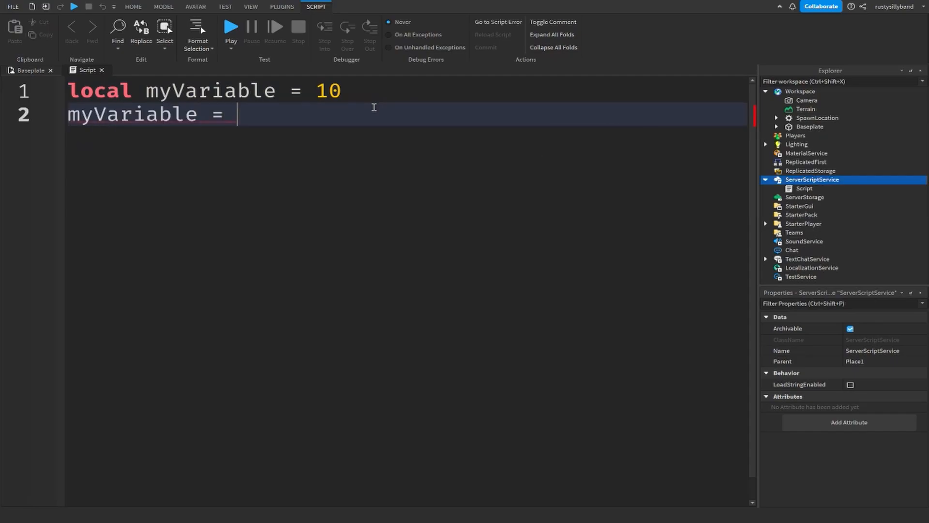
pyautogui.write('20')
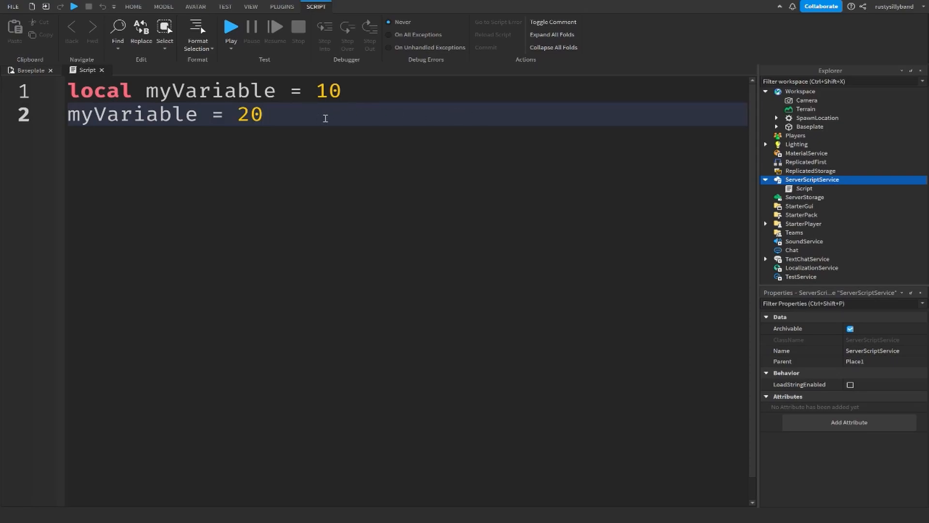
pyautogui.tripleClick(166, 114)
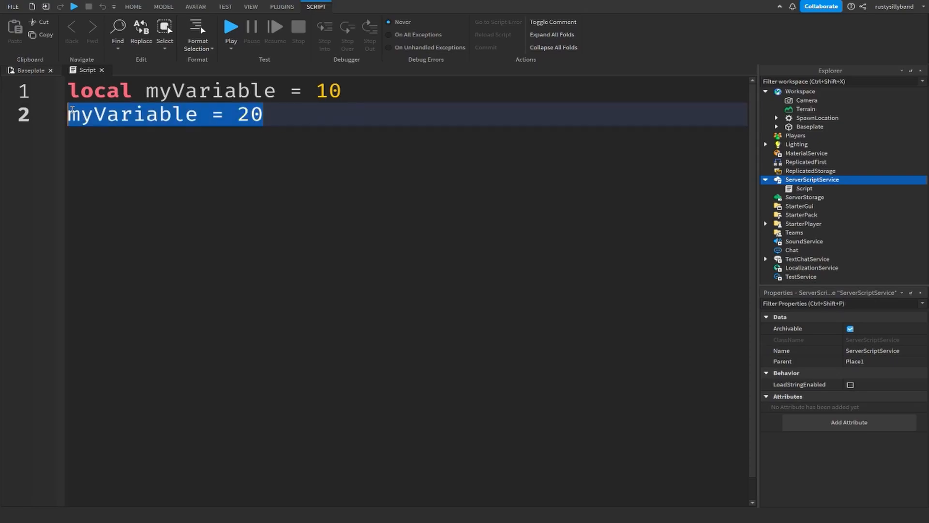
pyautogui.press('Delete')
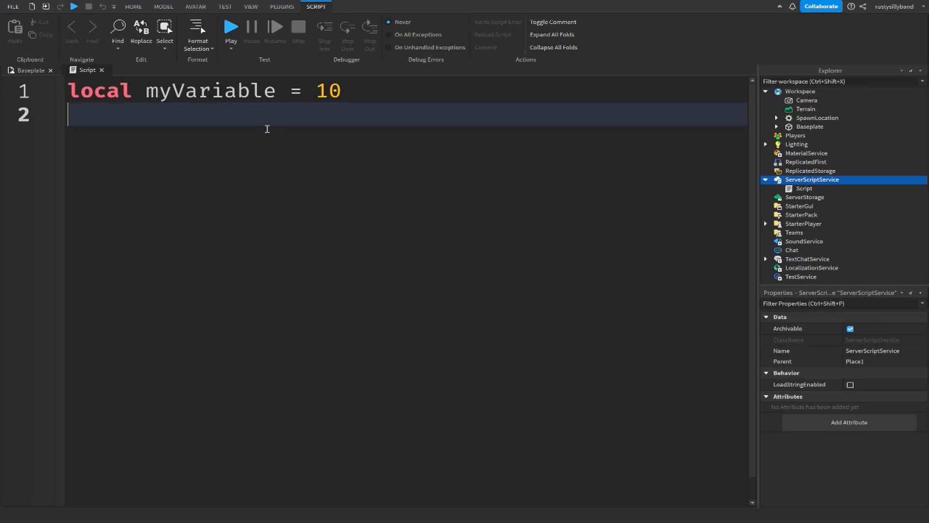
# - Declare local myOtherVariable = 5 on a new line
pyautogui.write('local m')
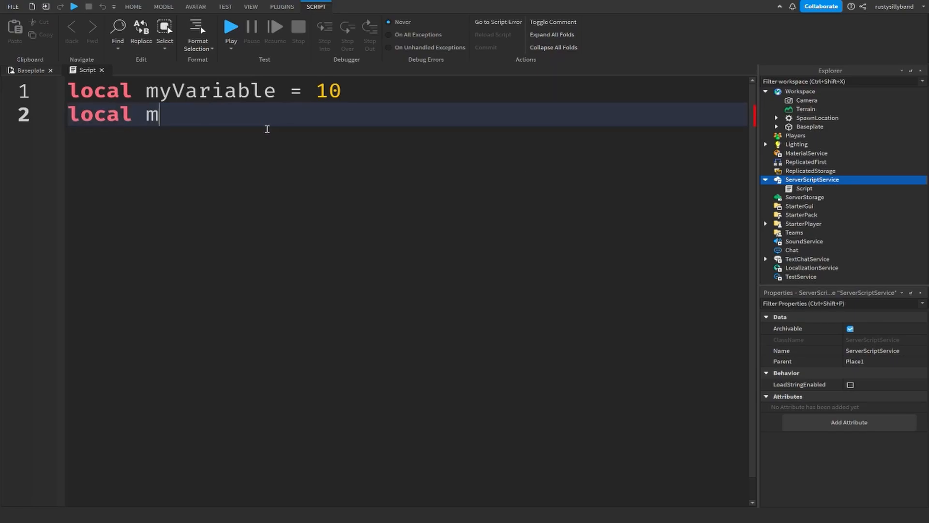
pyautogui.write('yOtherVariable')
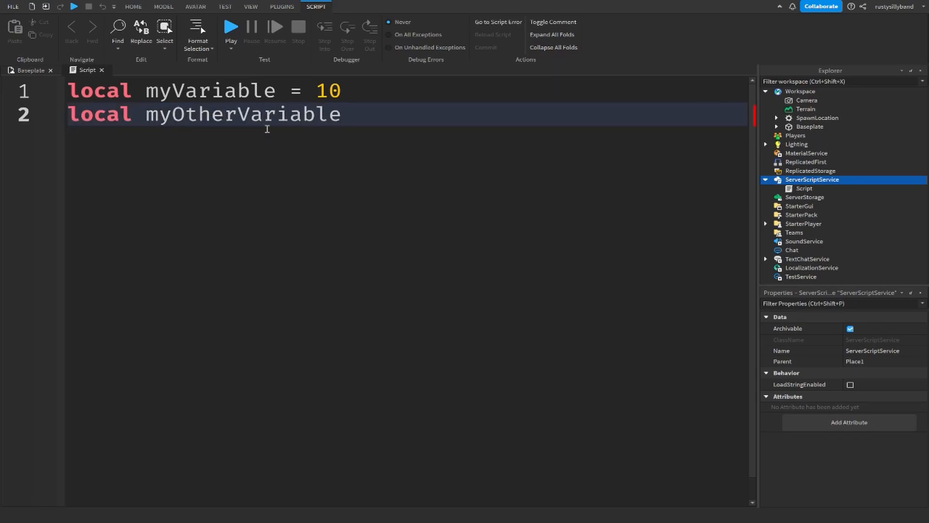
pyautogui.write('= 5')
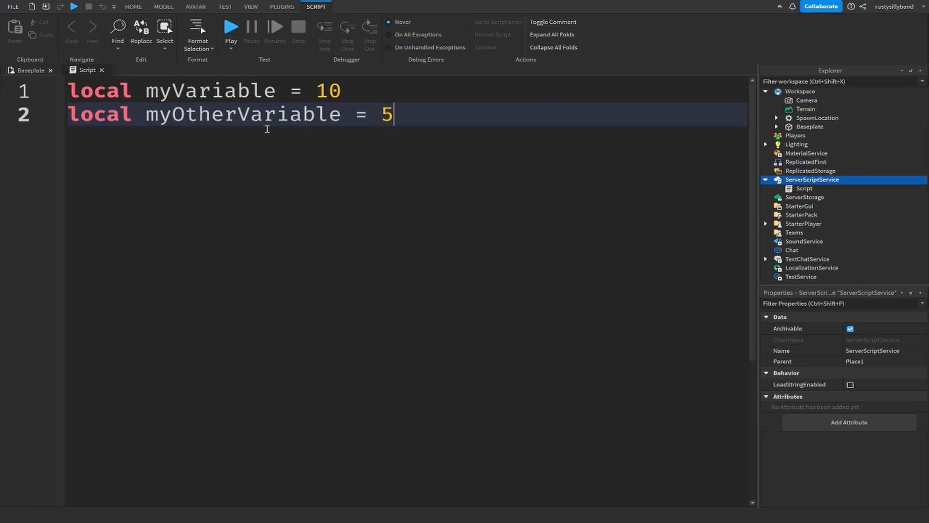
# - Set local result = myVariable + myOtherVariable and add print(result)
pyautogui.write('local')
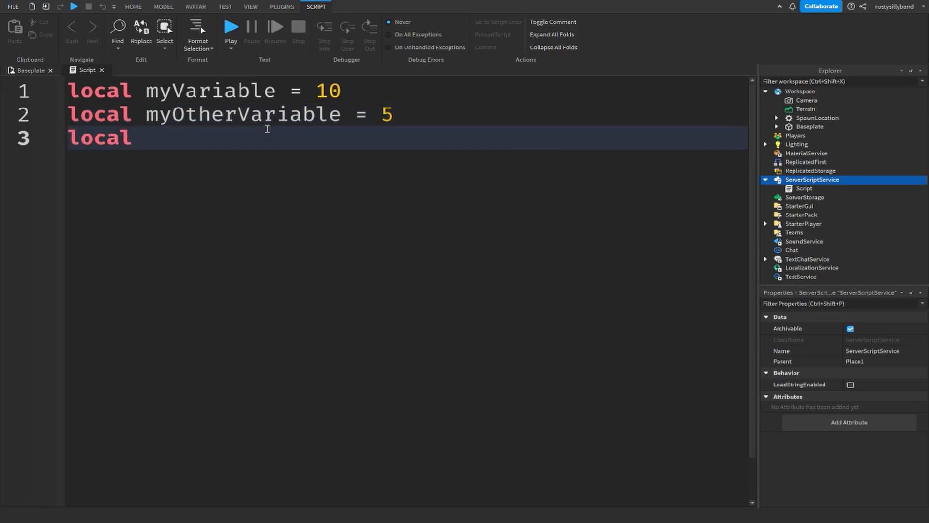
pyautogui.write('result')
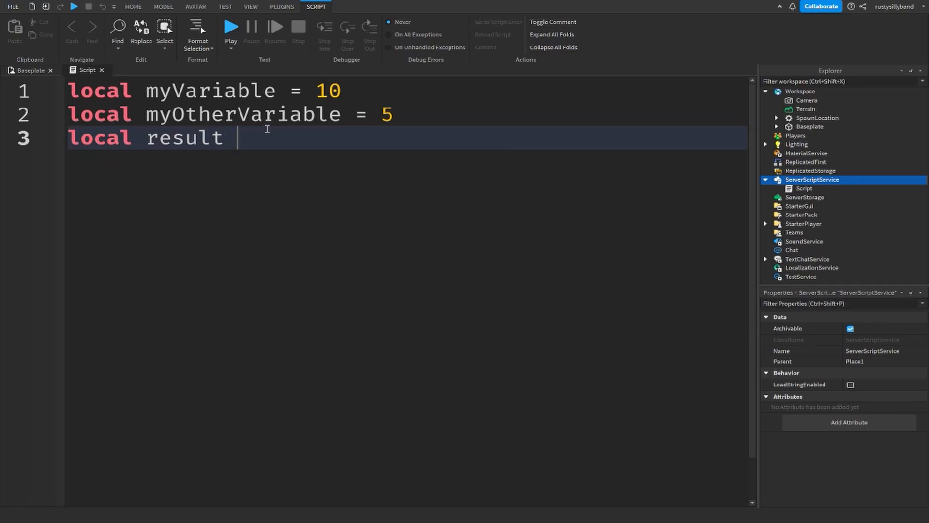
pyautogui.write('= my')
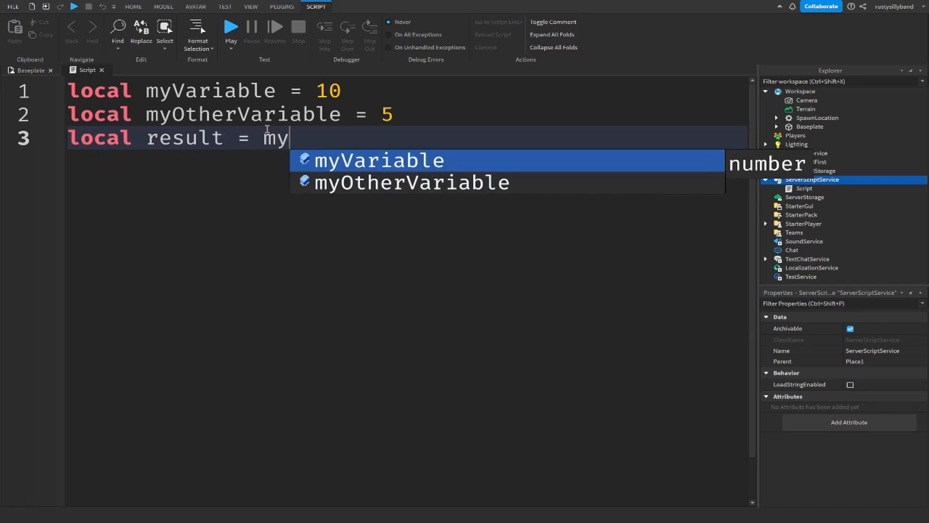
pyautogui.write('Variable + myo')
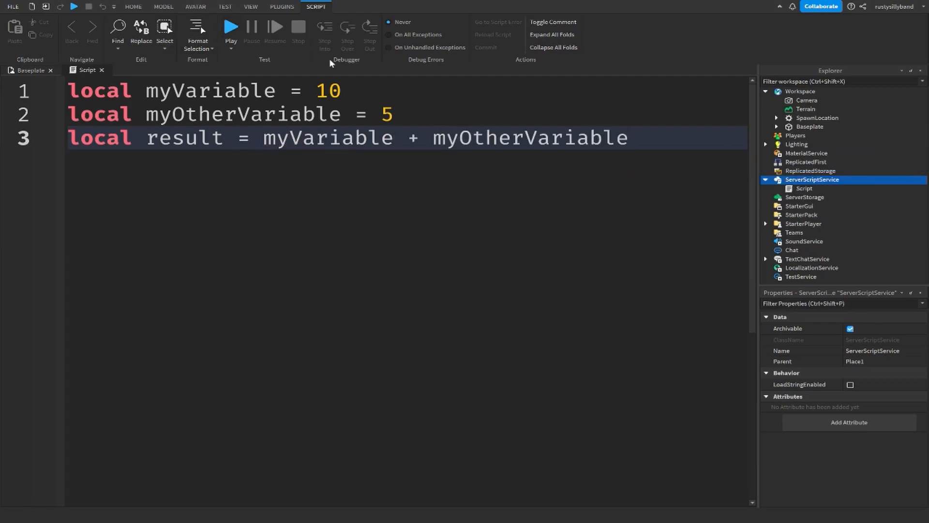
pyautogui.write('print()')
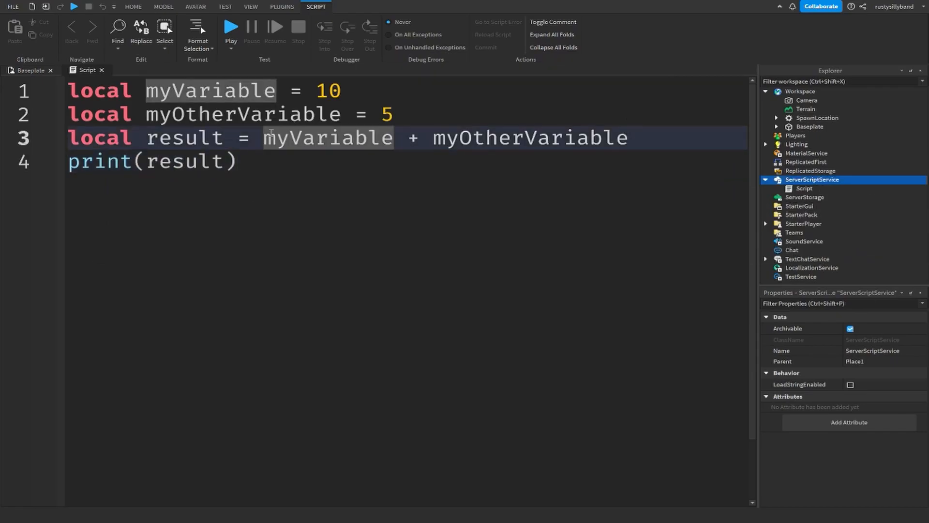
# - Replace the + in the result line with * and then / to try other arithmetic
pyautogui.doubleClick(526, 137)
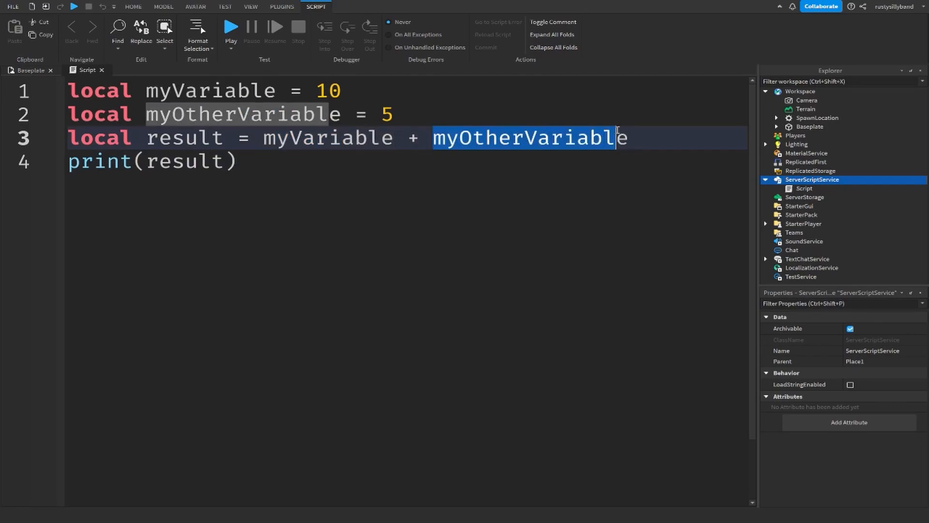
pyautogui.click(445, 115)
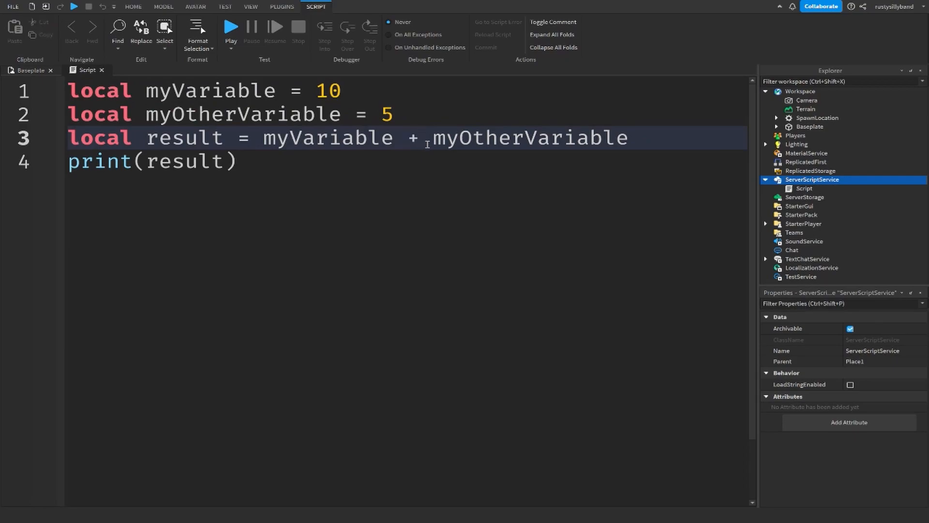
pyautogui.write('*')
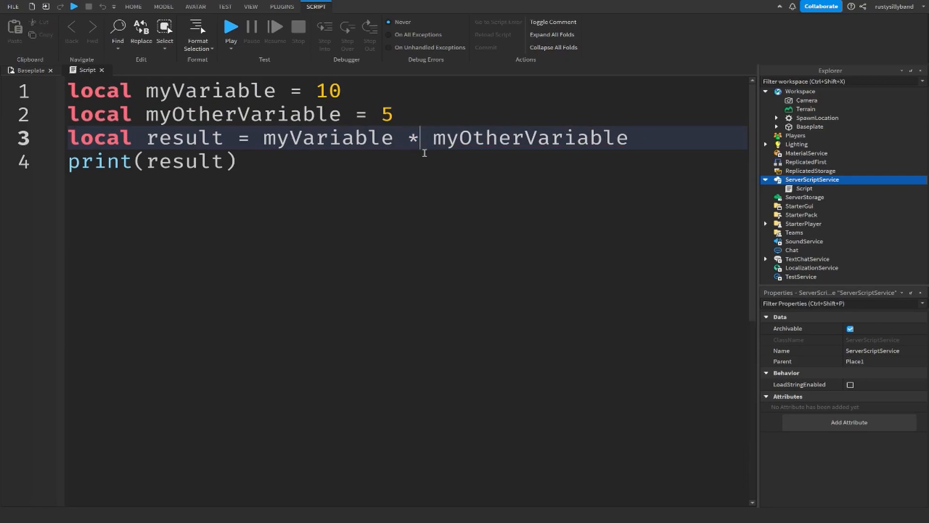
pyautogui.write('/')
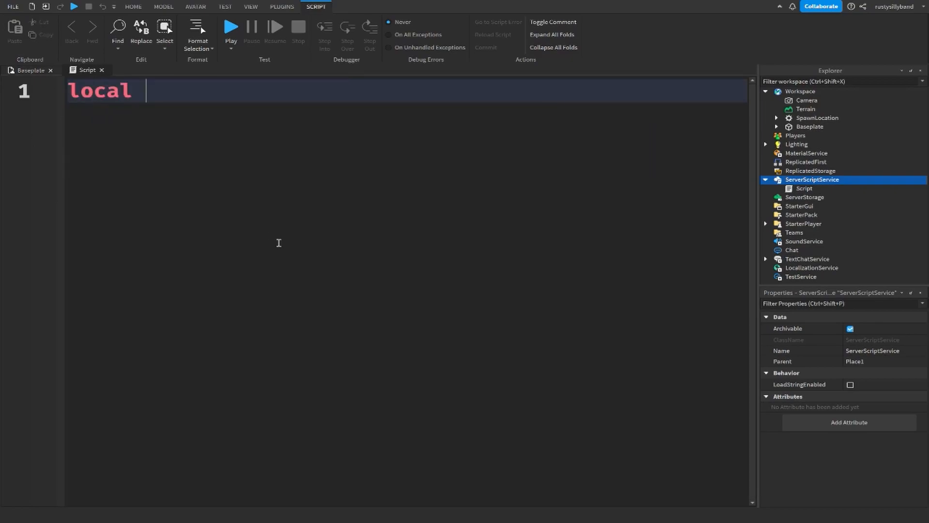
# - Make line 1 read local myVariable = "Hello World!" and start line 2
pyautogui.write('myVar')
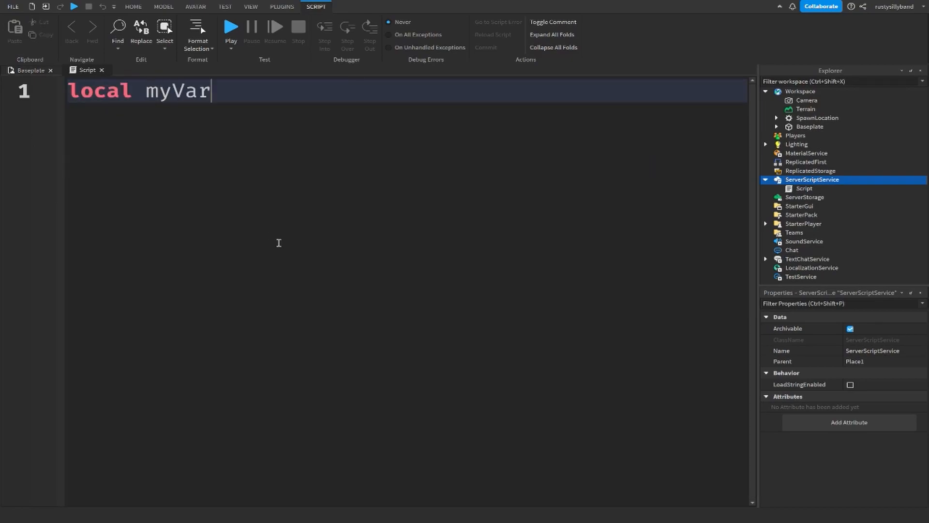
pyautogui.write('iable =')
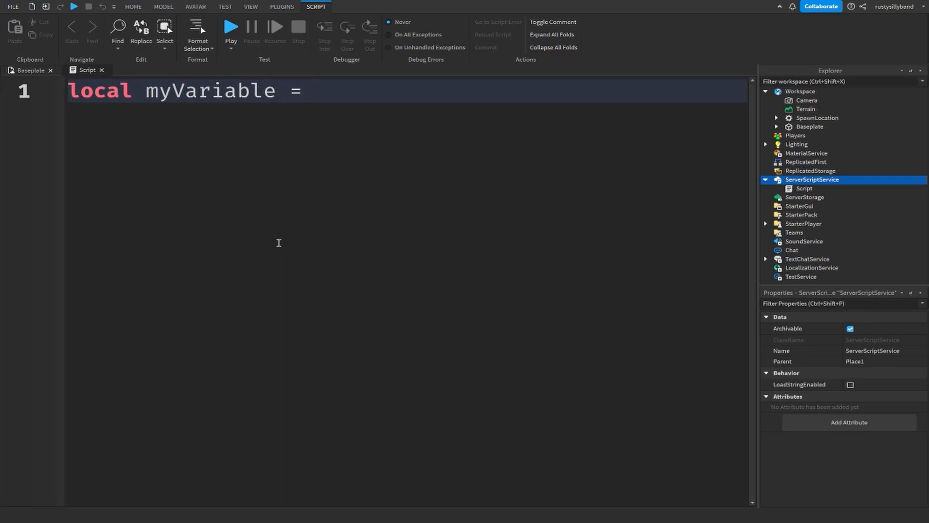
pyautogui.write('"Hell"')
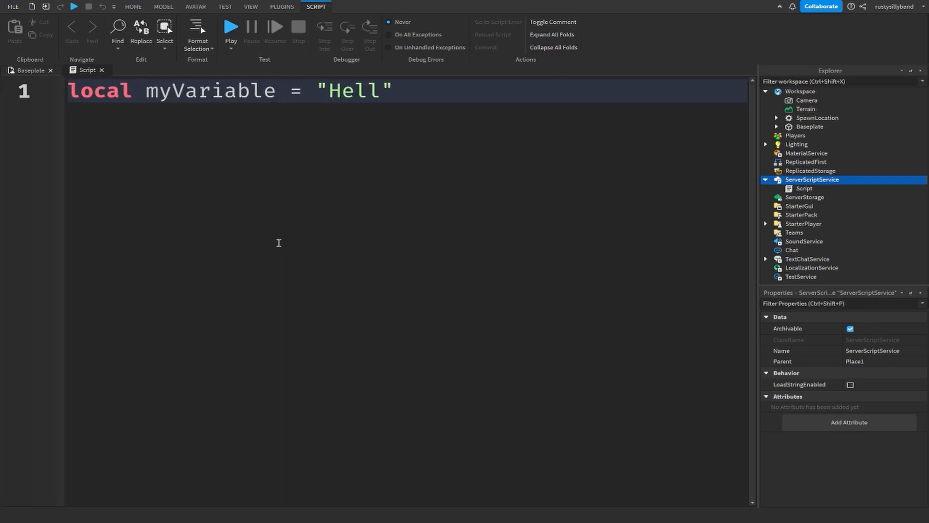
pyautogui.write('o World!')
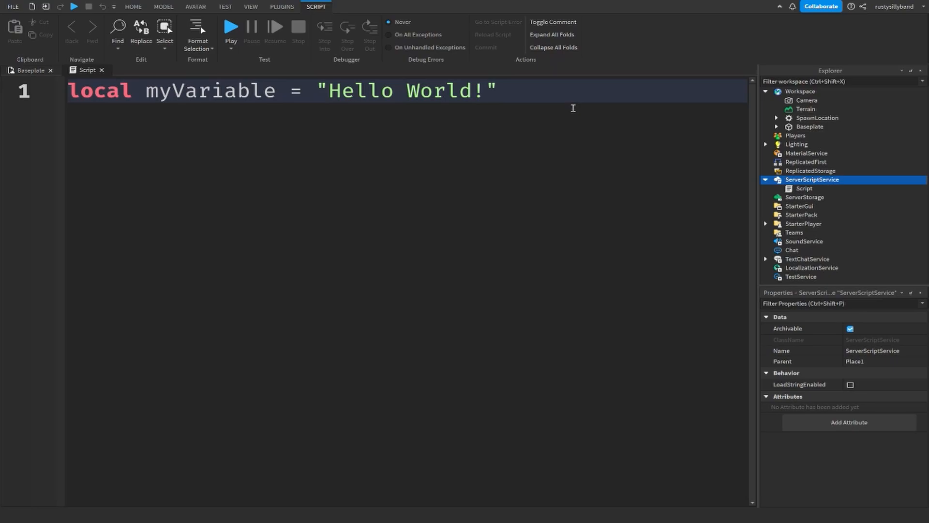
pyautogui.press('Enter')
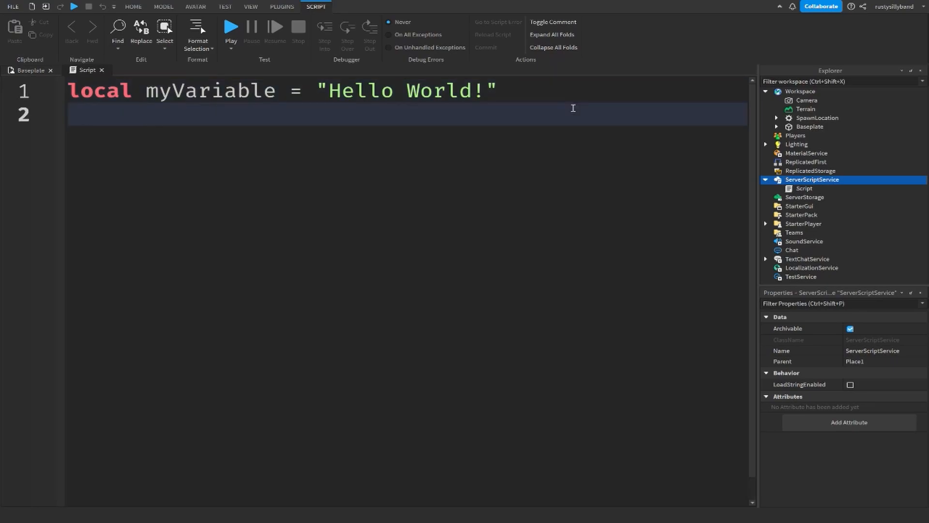
# - Add print(string.len(myVariable)) on line 2 and show the Output log
pyautogui.write('print(')
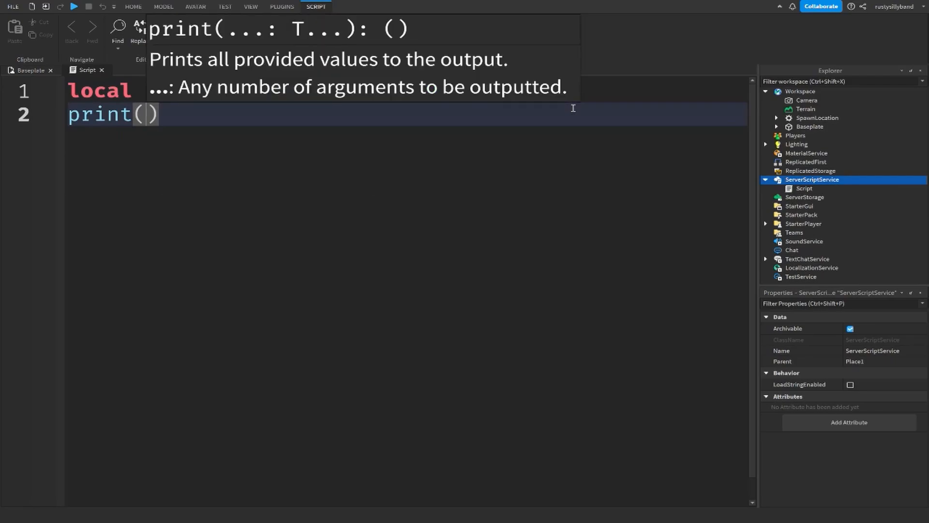
pyautogui.write('string.sub()')
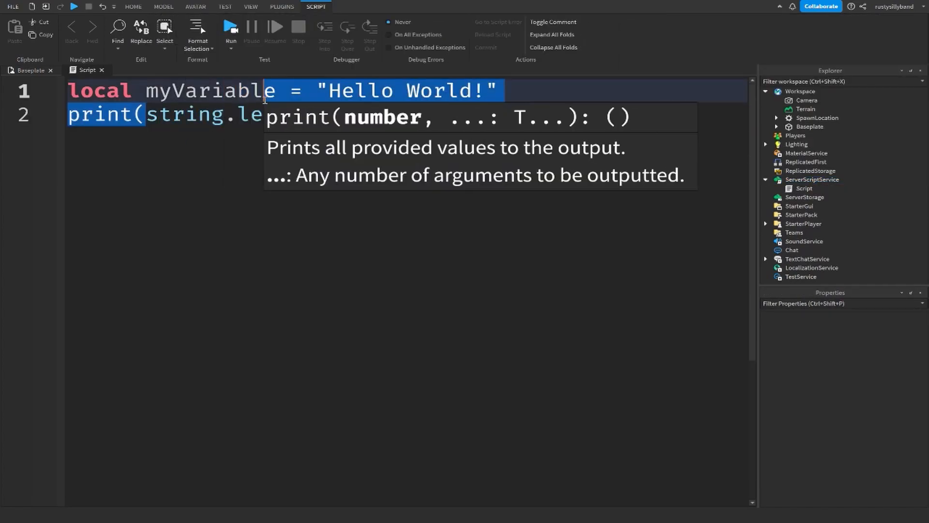
pyautogui.write('myVariable))')
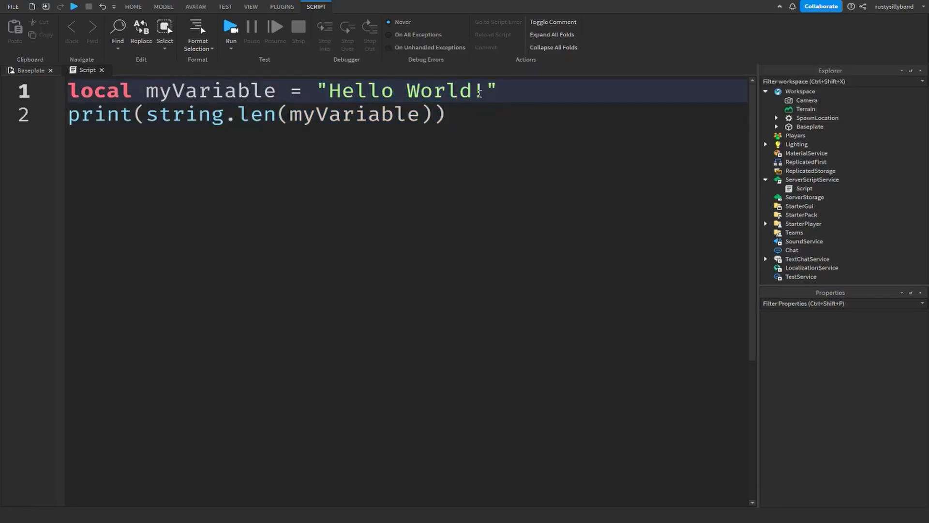
pyautogui.doubleClick(477, 90)
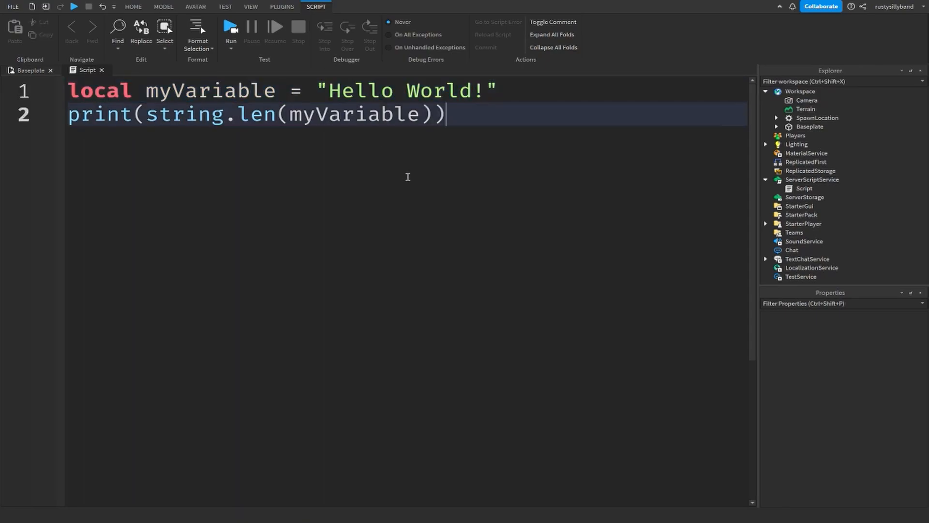
pyautogui.click(230, 26)
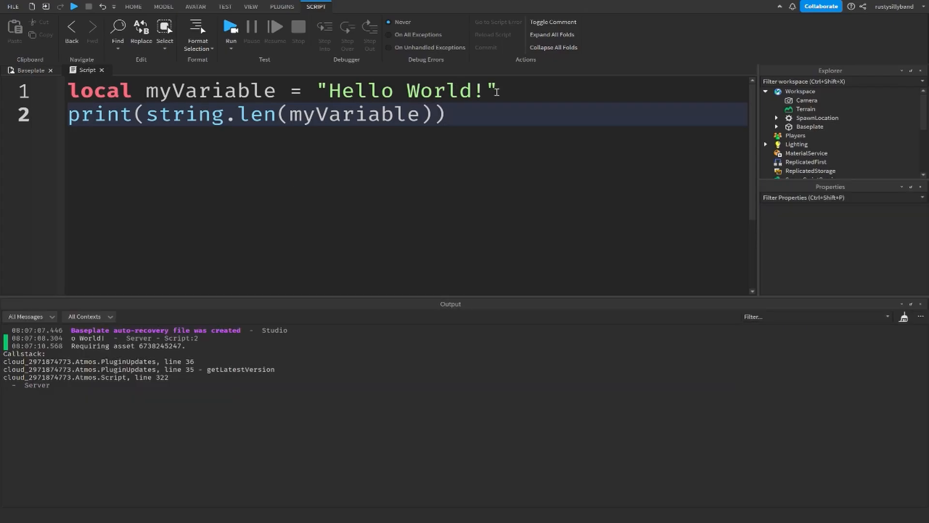
# - Change the call to string.sub with a second argument, check it, and remove line 2
pyautogui.doubleClick(254, 115)
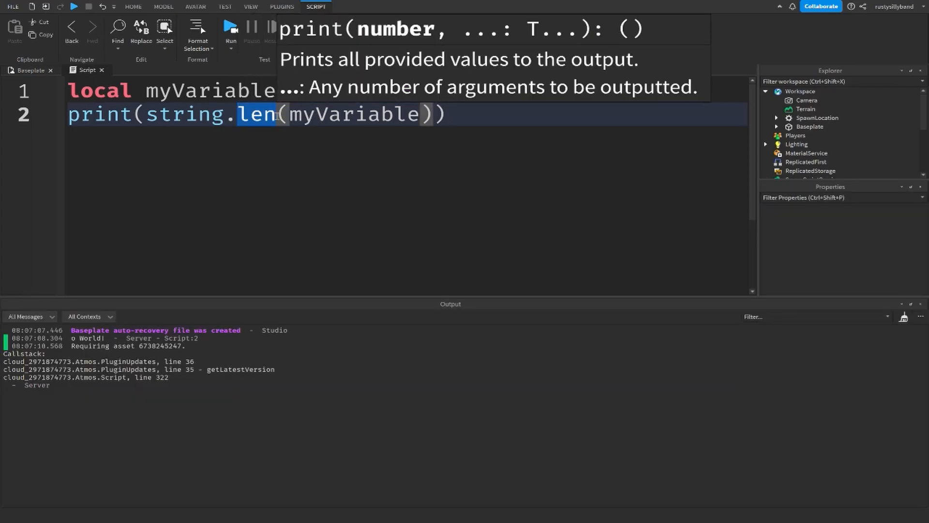
pyautogui.write('sub')
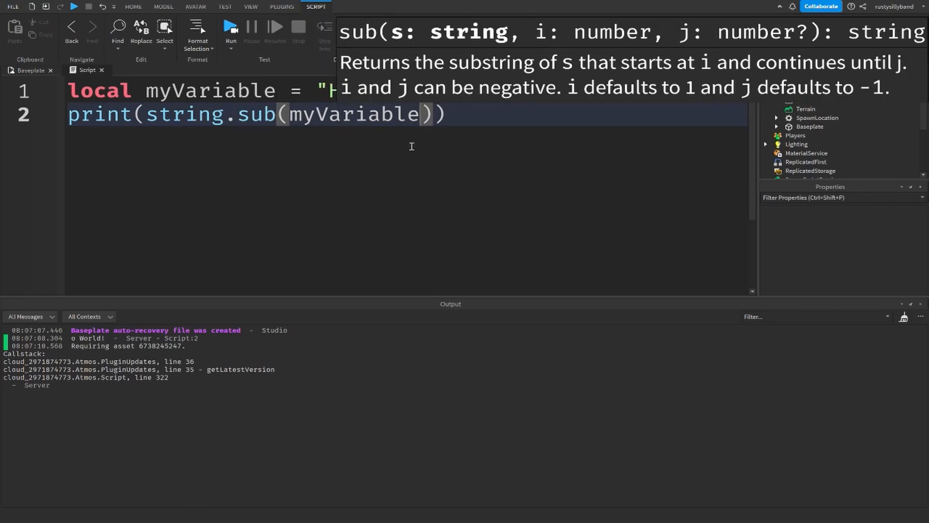
pyautogui.write(',')
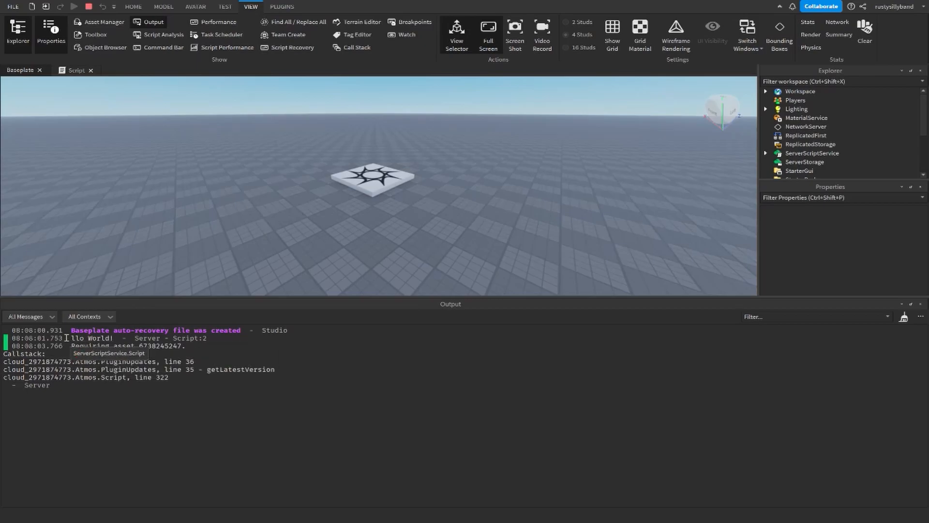
pyautogui.click(88, 69)
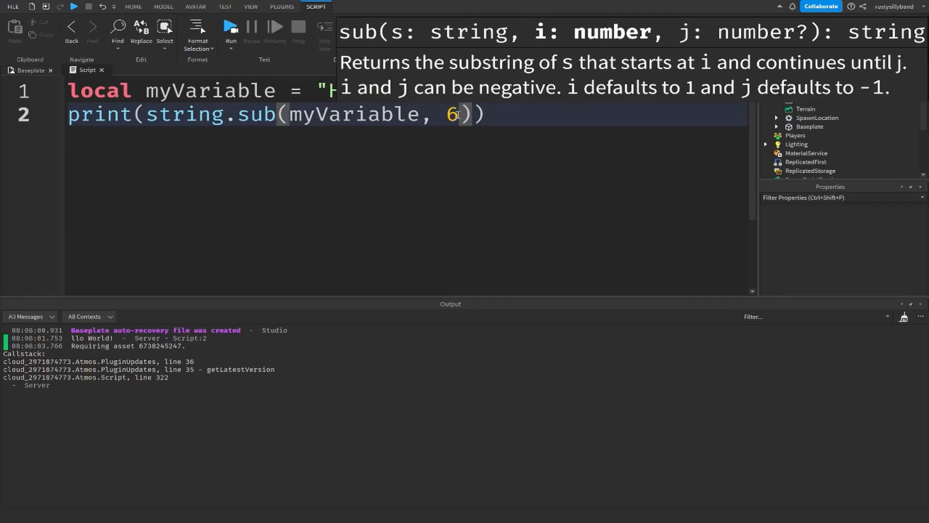
pyautogui.moveTo(251, 216)
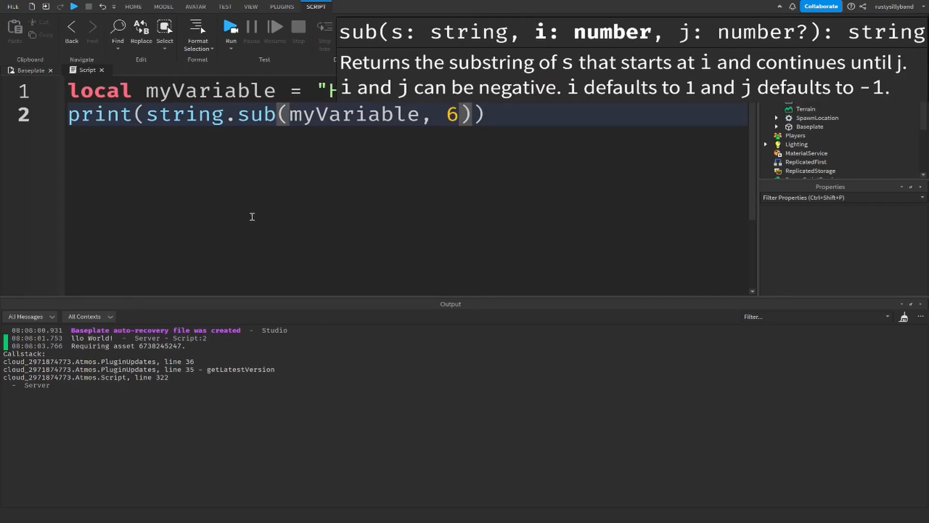
pyautogui.click(459, 115)
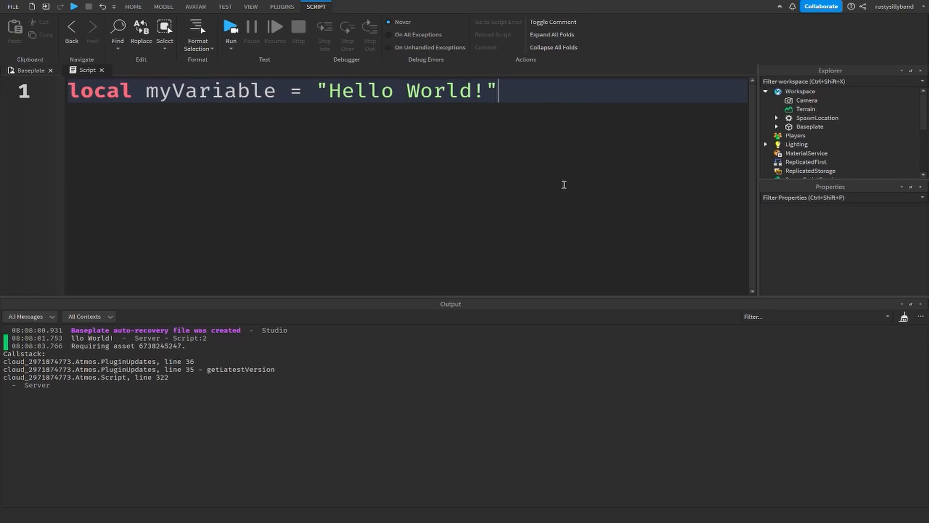
pyautogui.moveTo(547, 226)
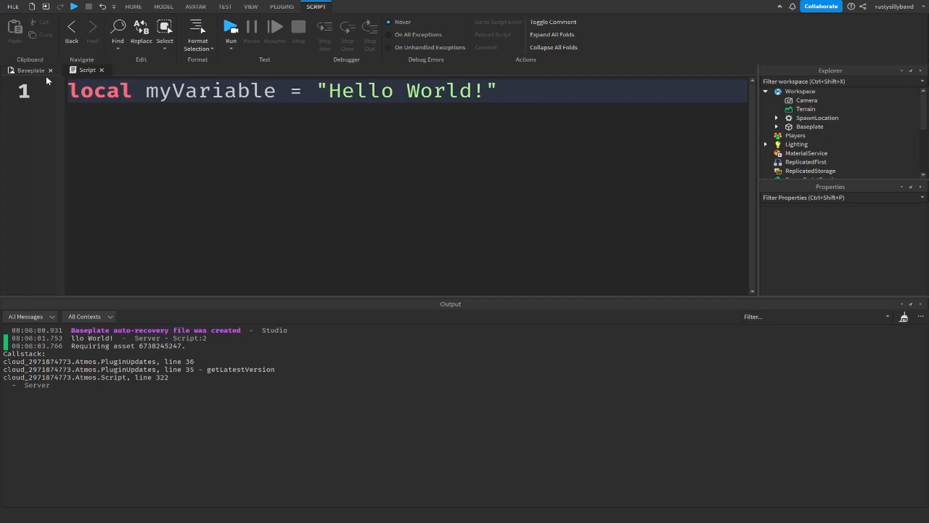
pyautogui.moveTo(141, 118)
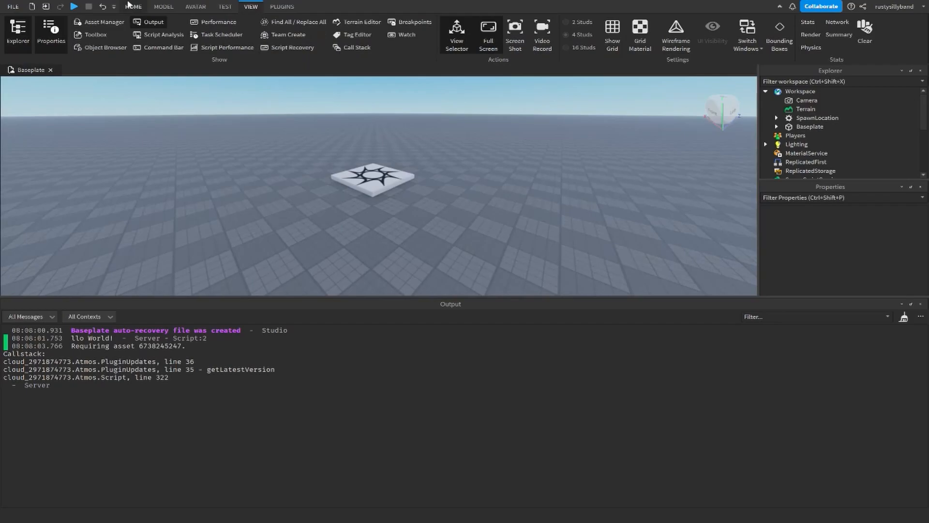
# - Insert a new block Part into the workspace from the Home tools
pyautogui.click(132, 7)
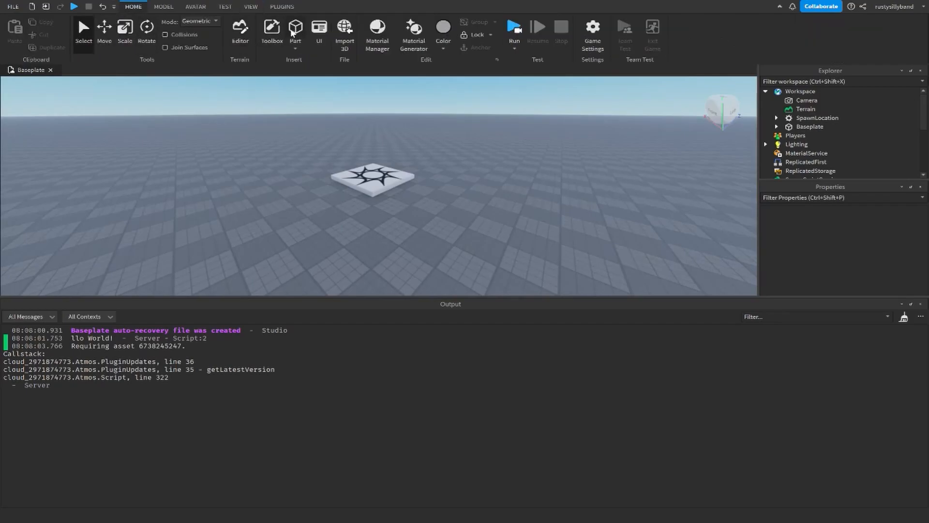
pyautogui.click(295, 30)
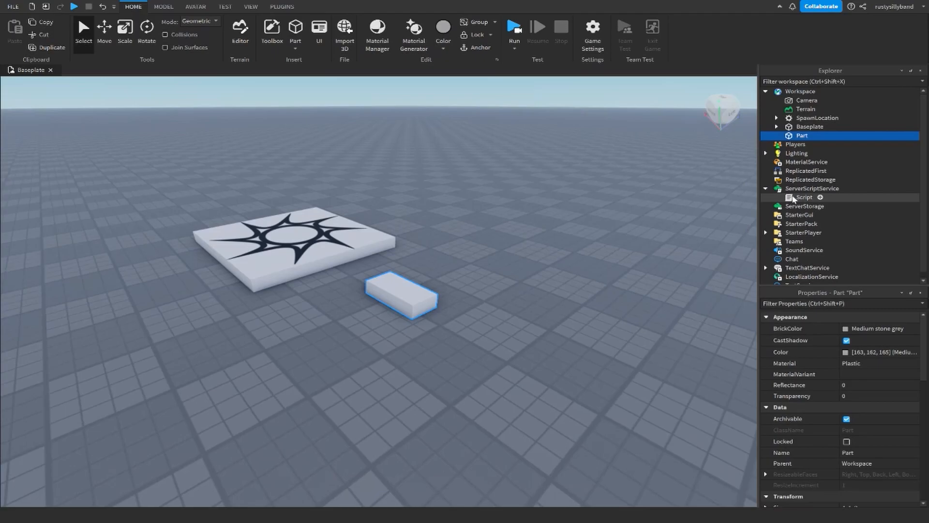
# - Write line 2 as local myPart = workspace.myPart, accepting the autocomplete
pyautogui.doubleClick(803, 196)
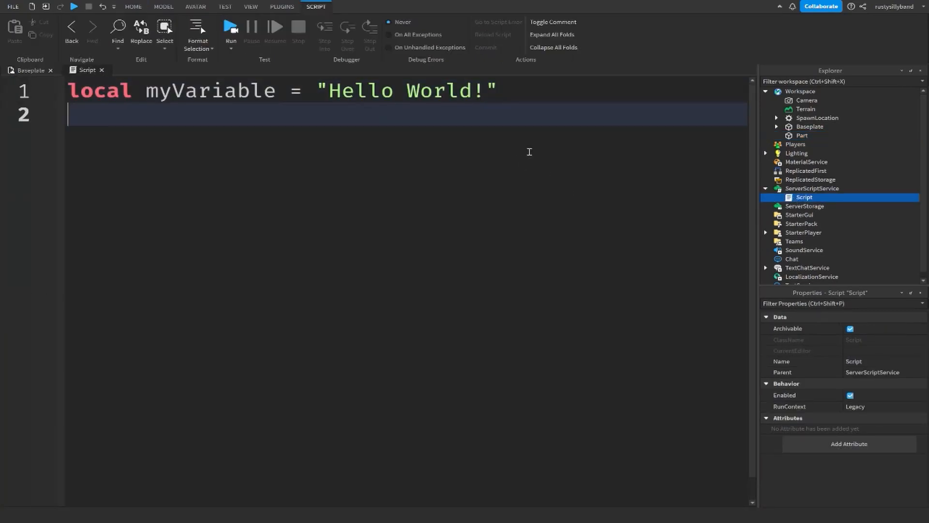
pyautogui.write('local myPa')
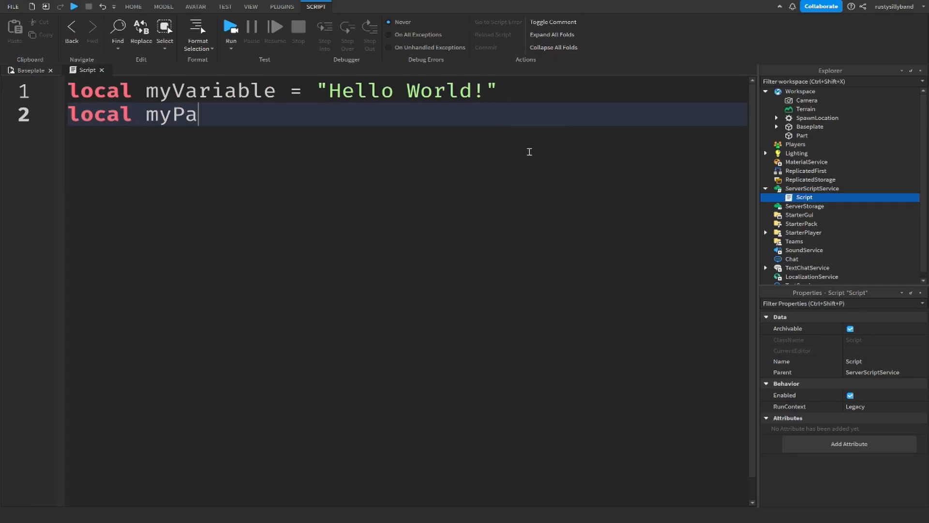
pyautogui.write('rt =')
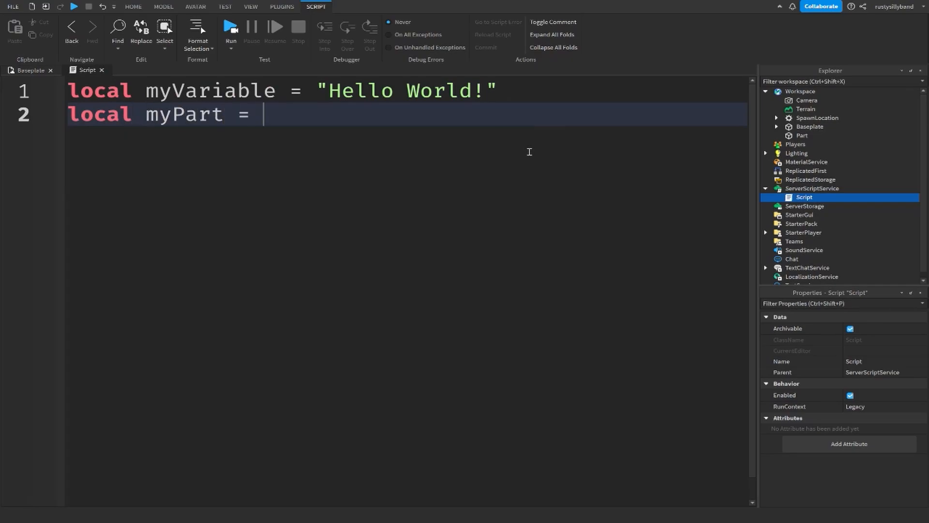
pyautogui.write('workspace.my')
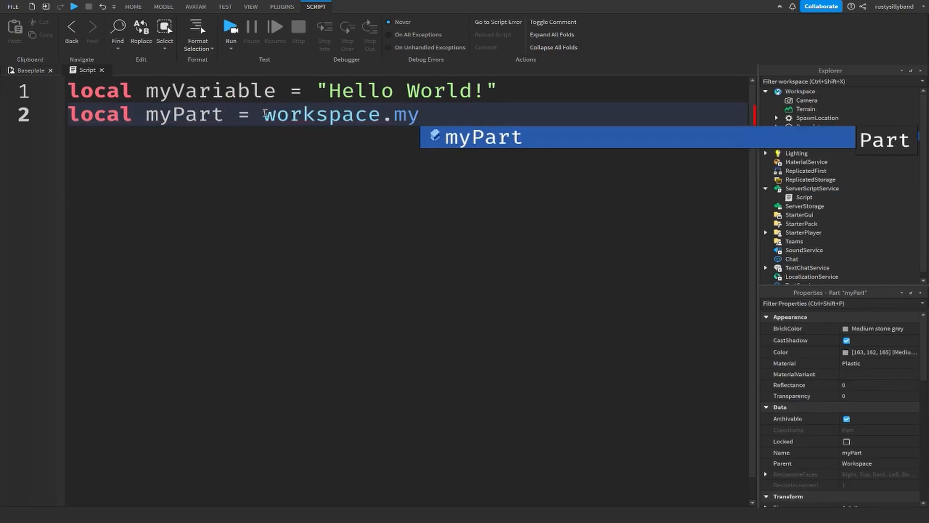
pyautogui.press('Tab')
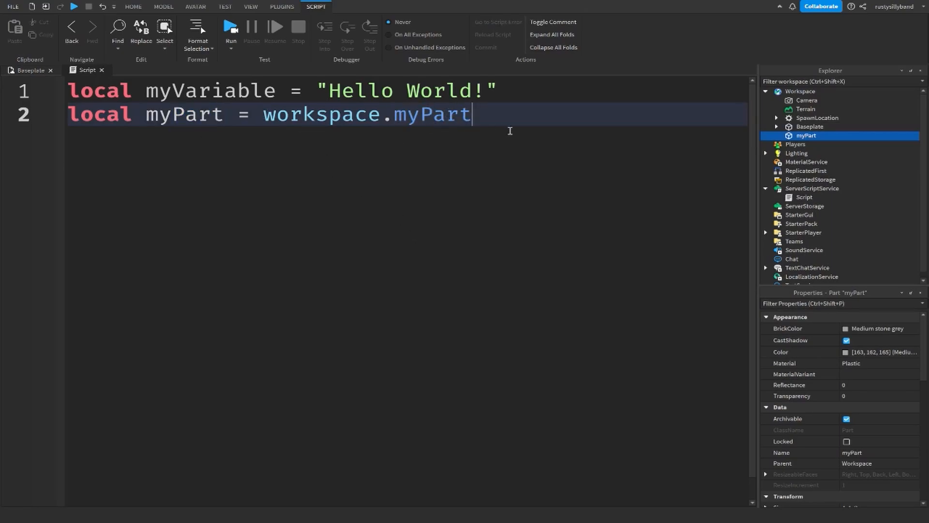
pyautogui.moveTo(669, 119)
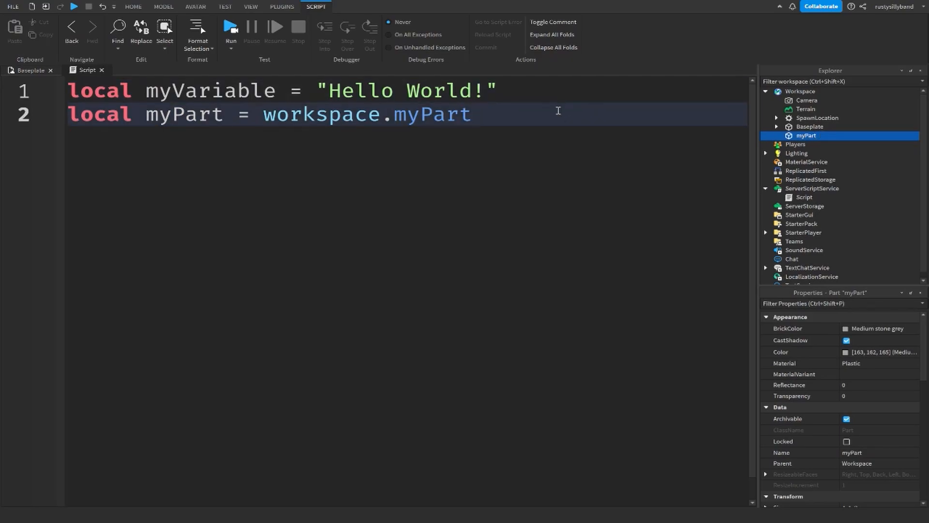
# - Begin a myPart.BrickColor line below the part reference, then undo it to keep only the two variable lines
pyautogui.press('Enter')
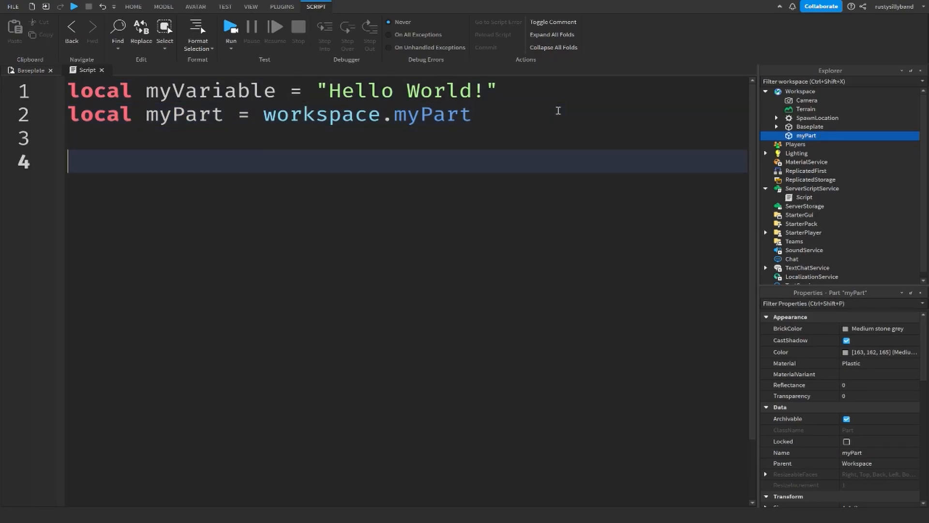
pyautogui.write('m')
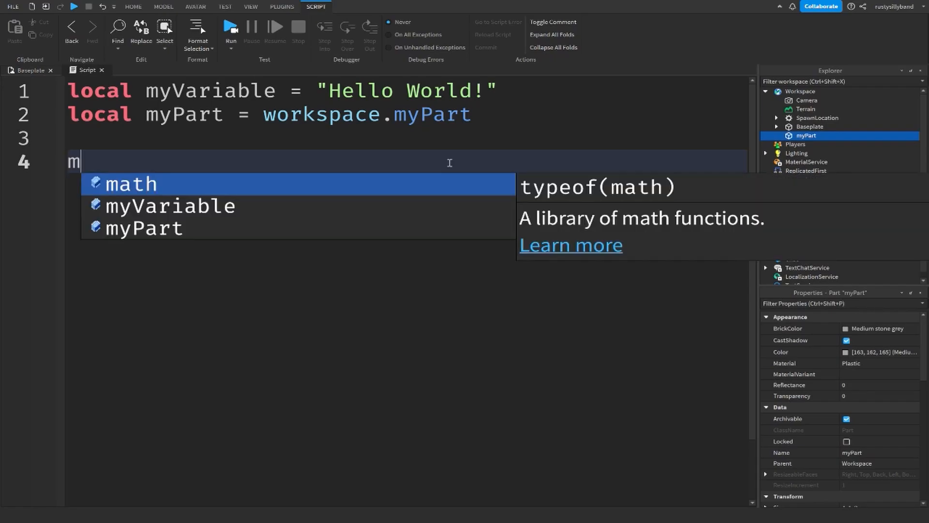
pyautogui.write('yPart.br')
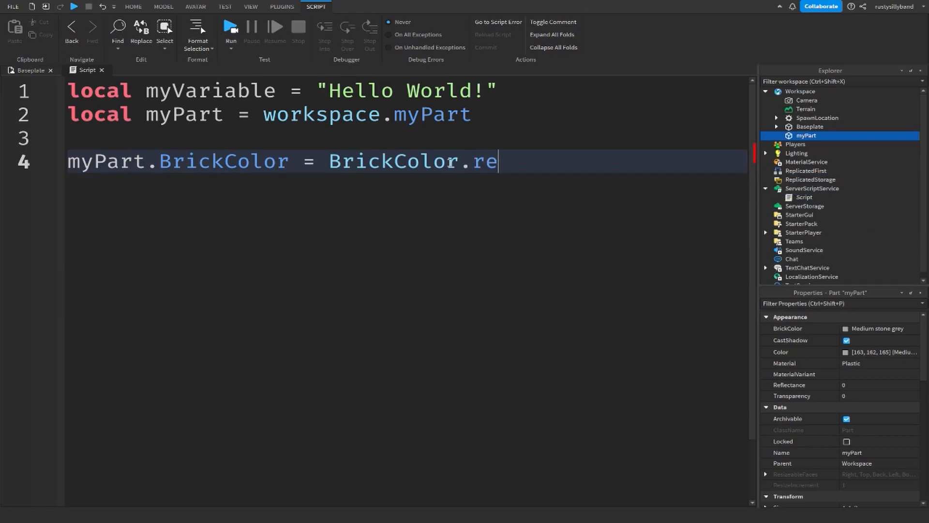
pyautogui.press('ctrl+z')
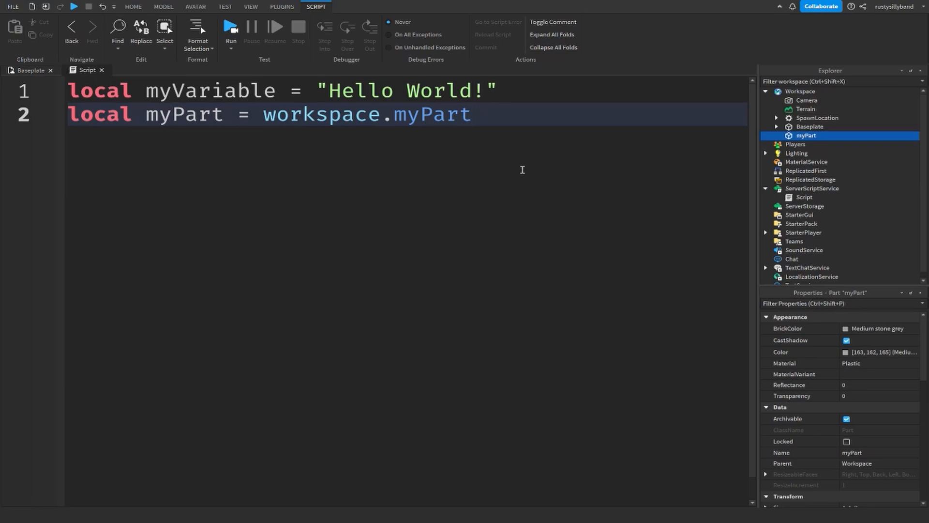
pyautogui.moveTo(484, 225)
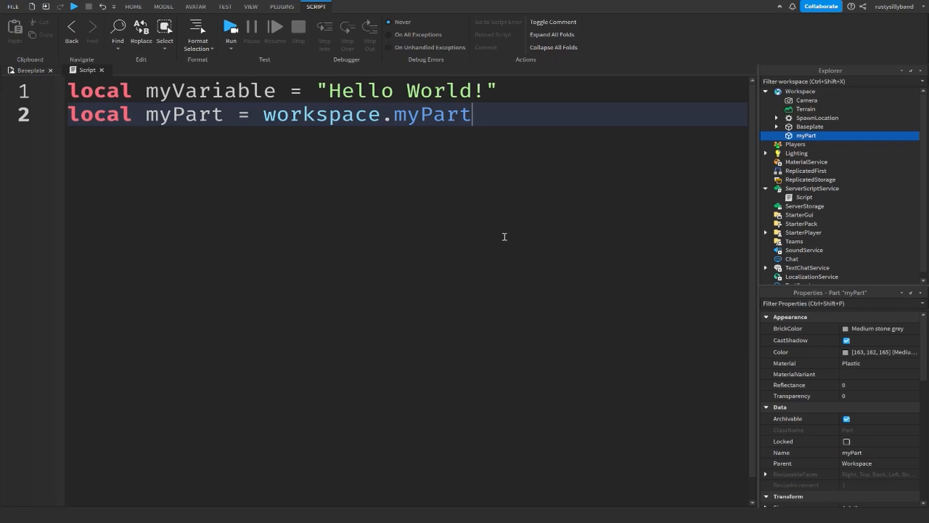
pyautogui.moveTo(450, 234)
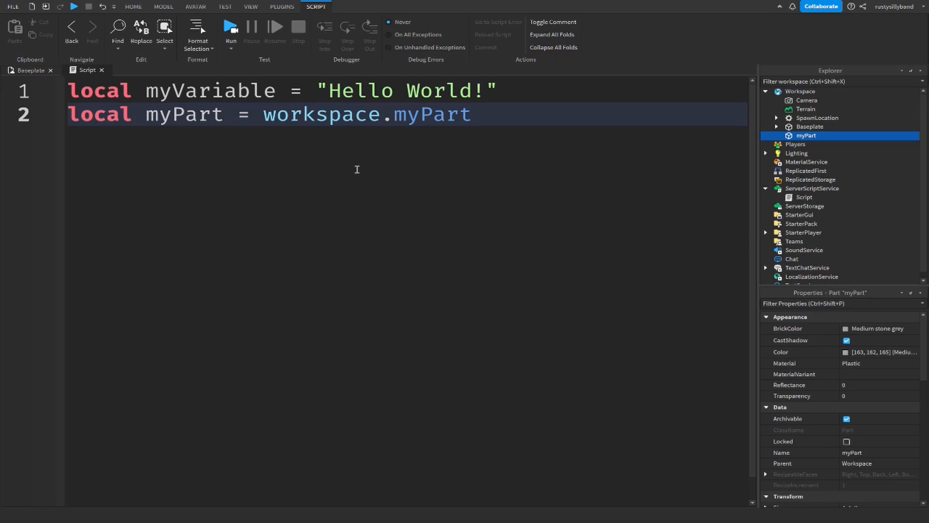
pyautogui.click(473, 114)
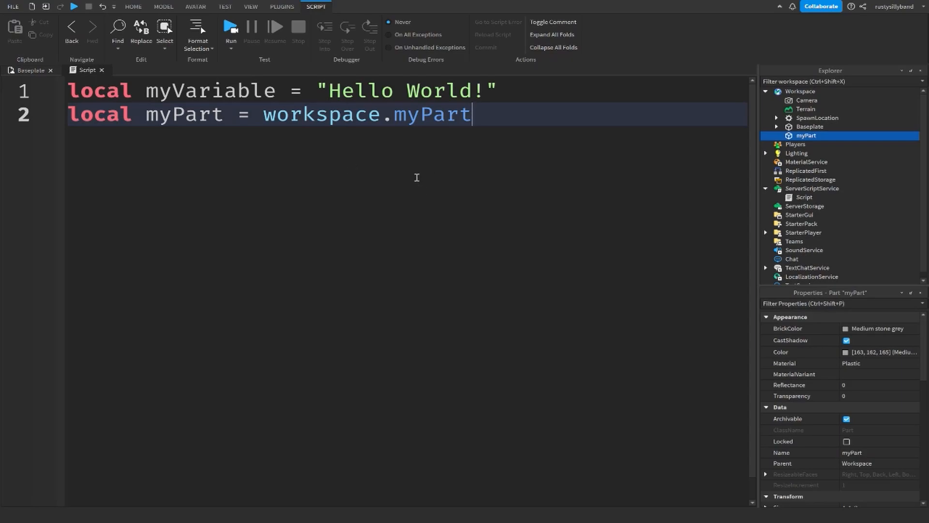
pyautogui.moveTo(495, 215)
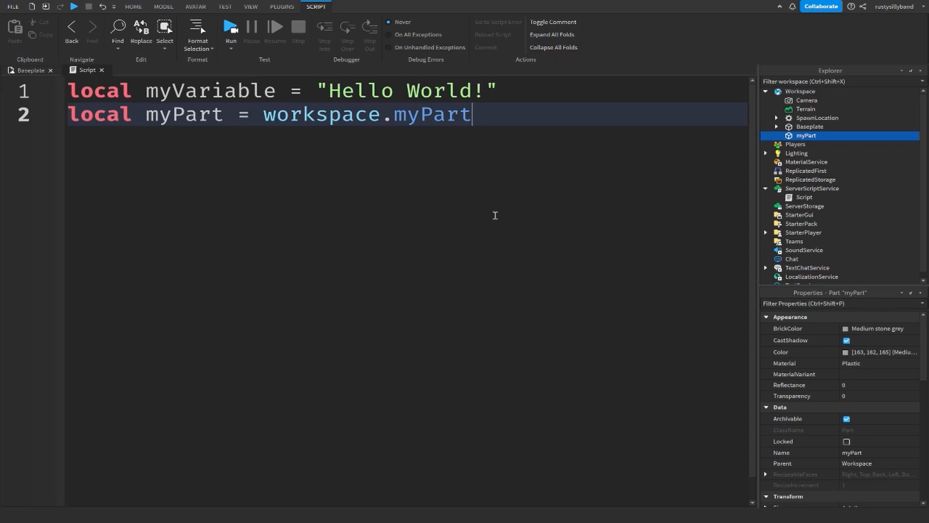
pyautogui.moveTo(428, 215)
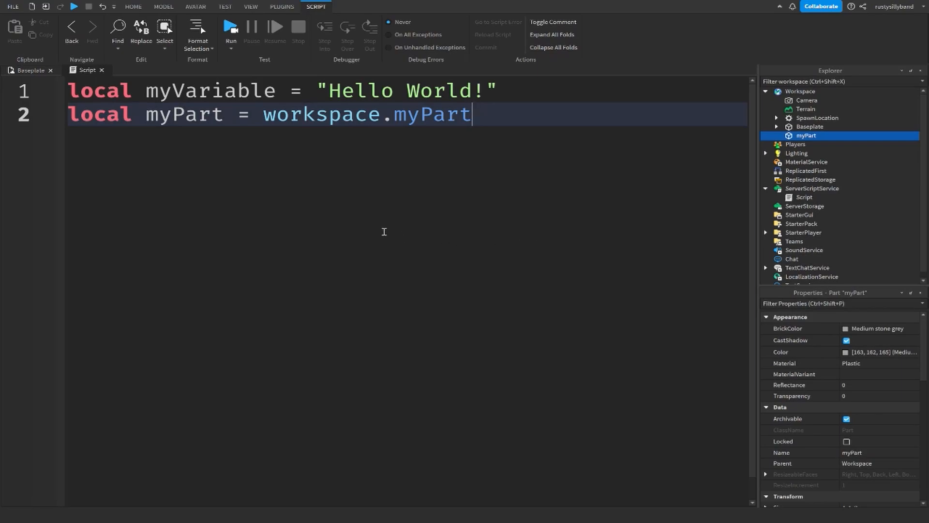
pyautogui.moveTo(406, 255)
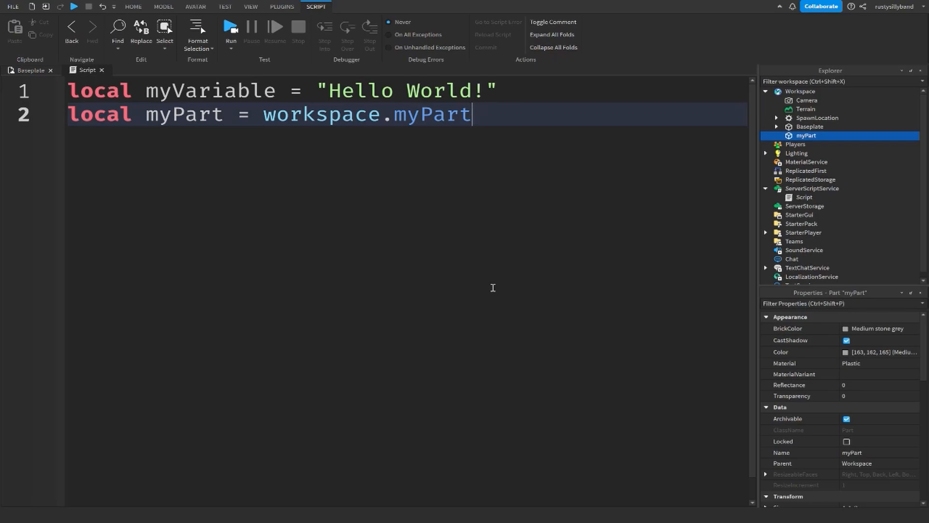
pyautogui.moveTo(469, 258)
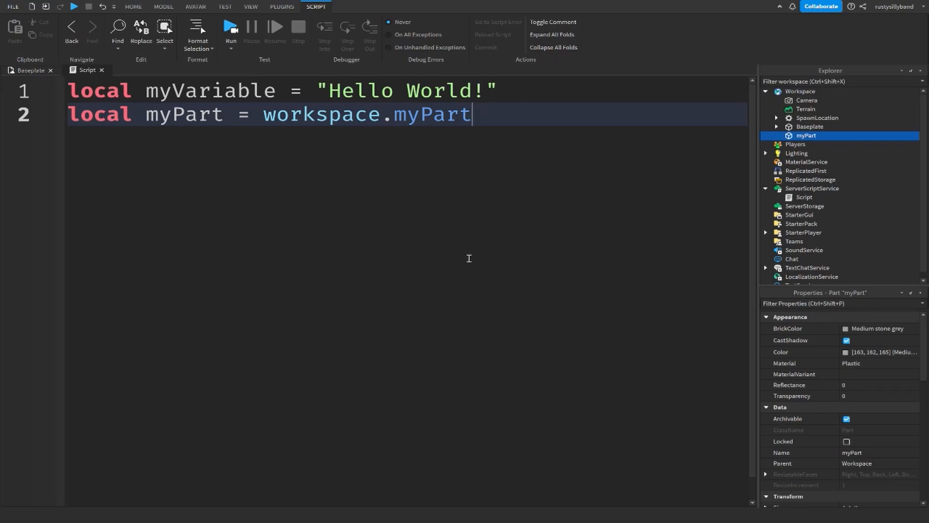
pyautogui.moveTo(377, 261)
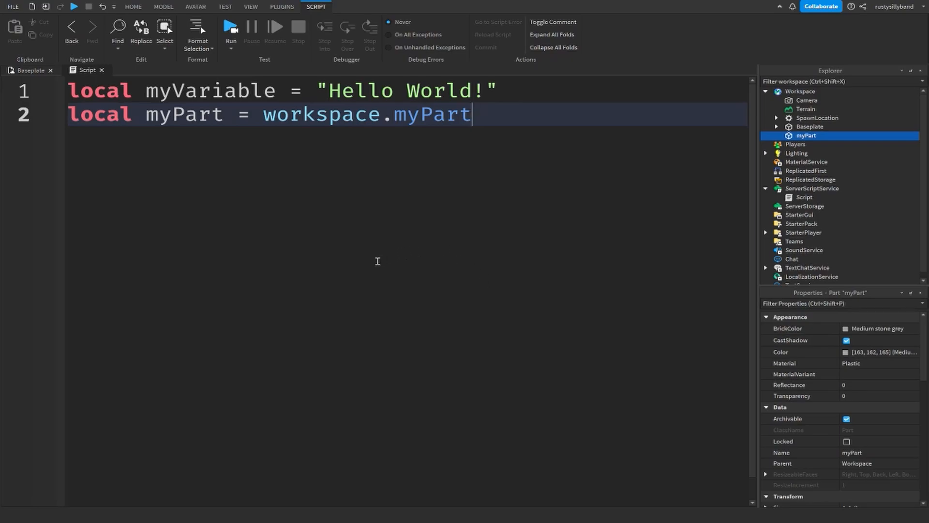
# - Replace the script with function myFunction() declaring local myVariable = 10 and printing it
pyautogui.moveTo(185, 115); pyautogui.dragTo(473, 114)
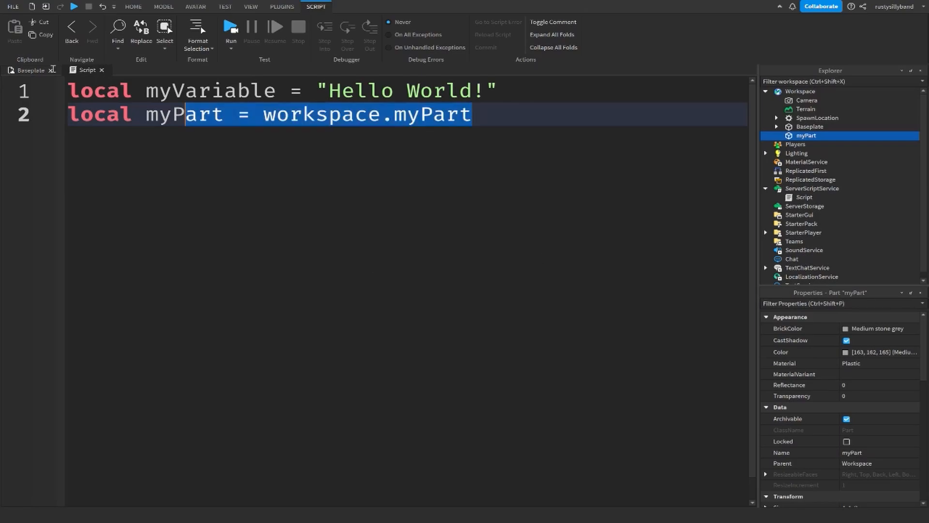
pyautogui.press('ctrl+a')
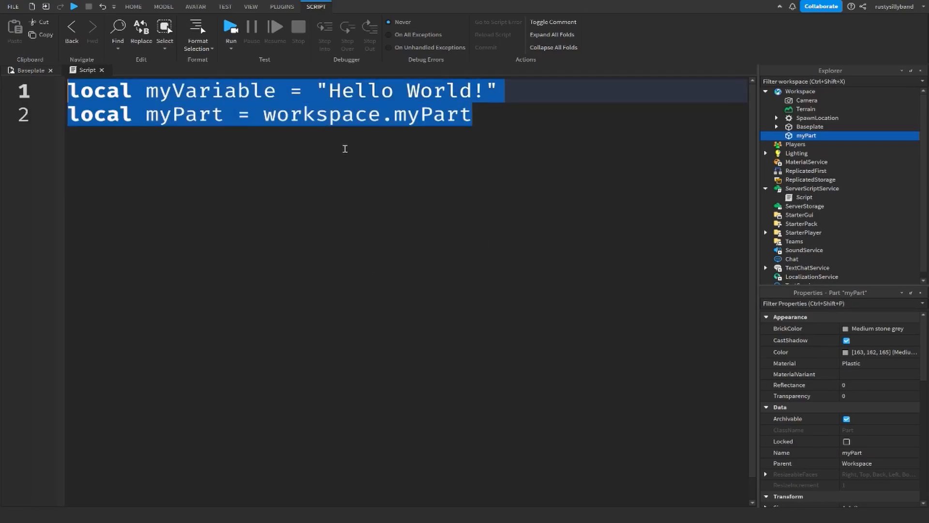
pyautogui.write('function myFuc')
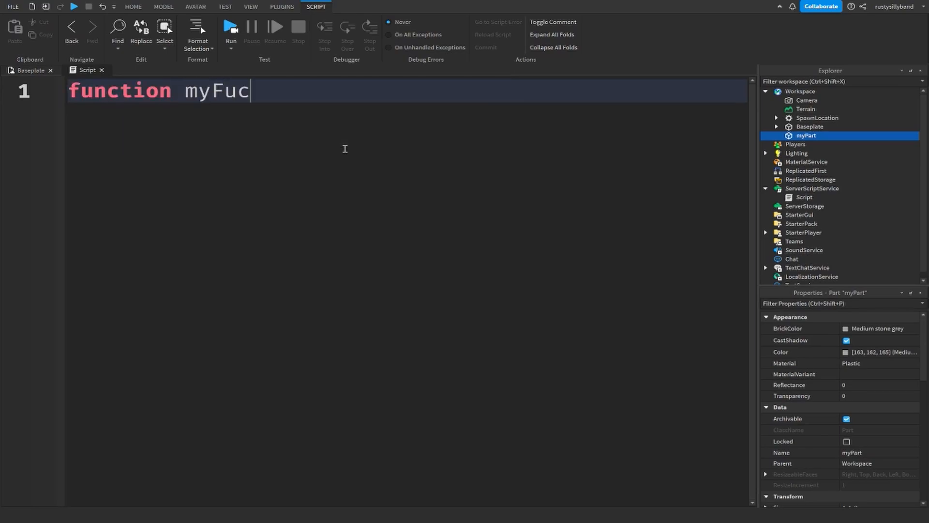
pyautogui.write('tion()')
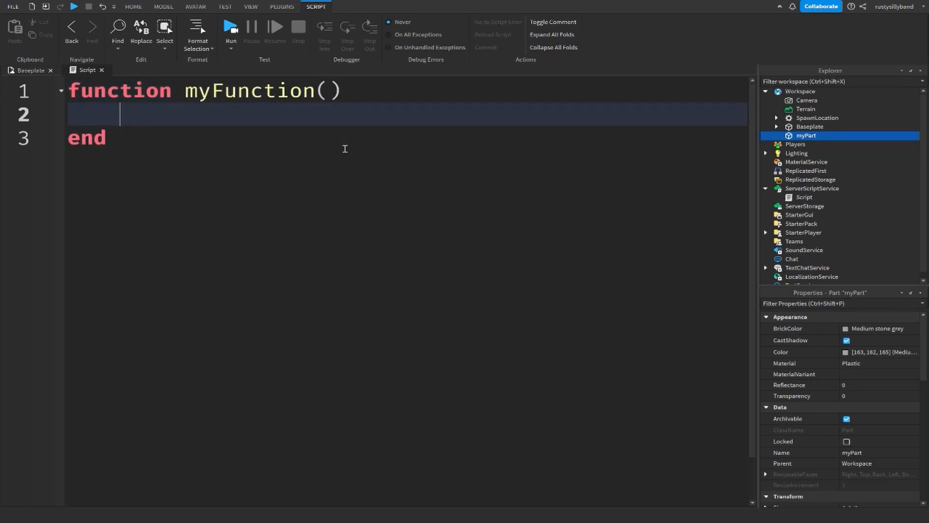
pyautogui.write('local')
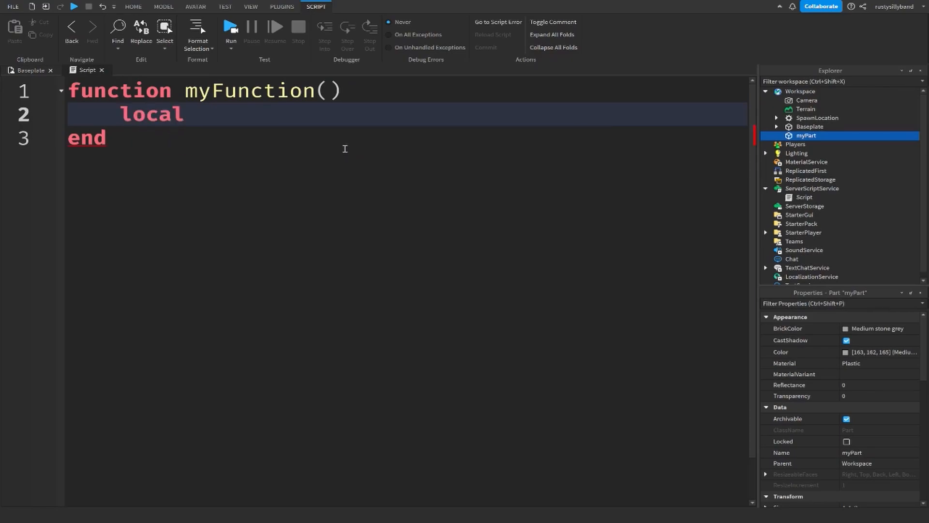
pyautogui.write('myVaraible')
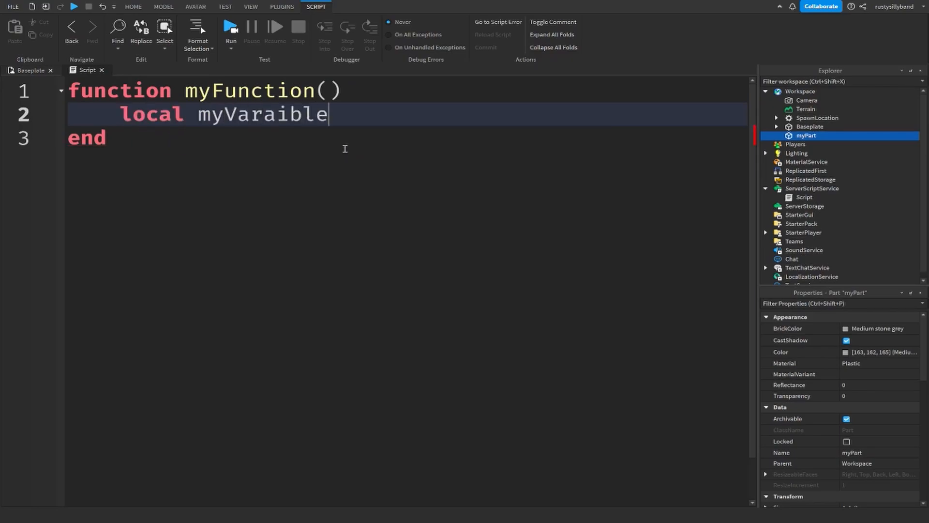
pyautogui.write('print(myVariable')
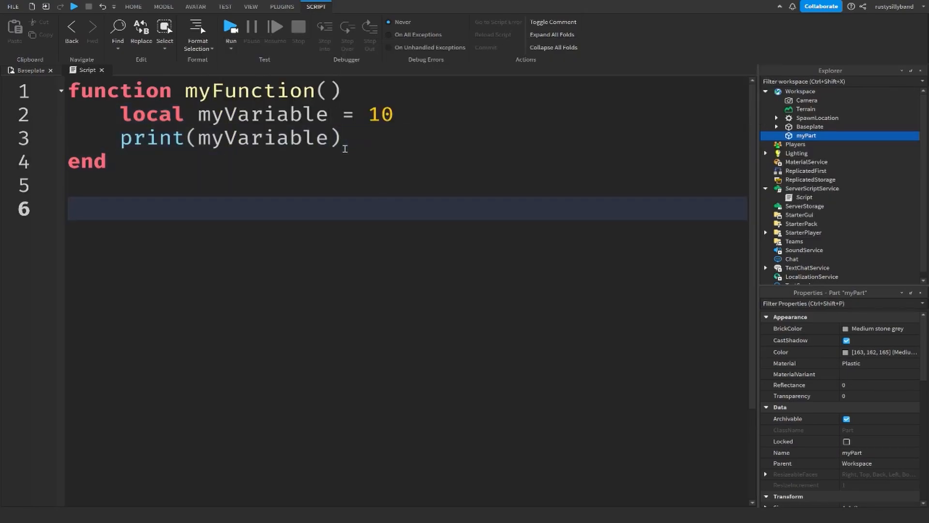
# - Call myFunction() and add print(myVariable) outside the function
pyautogui.write('myFunction()')
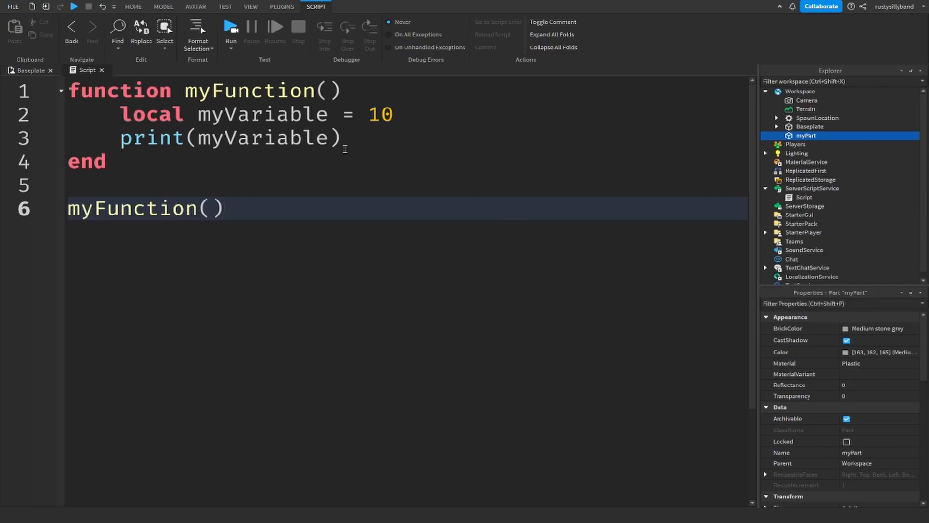
pyautogui.write('print(')
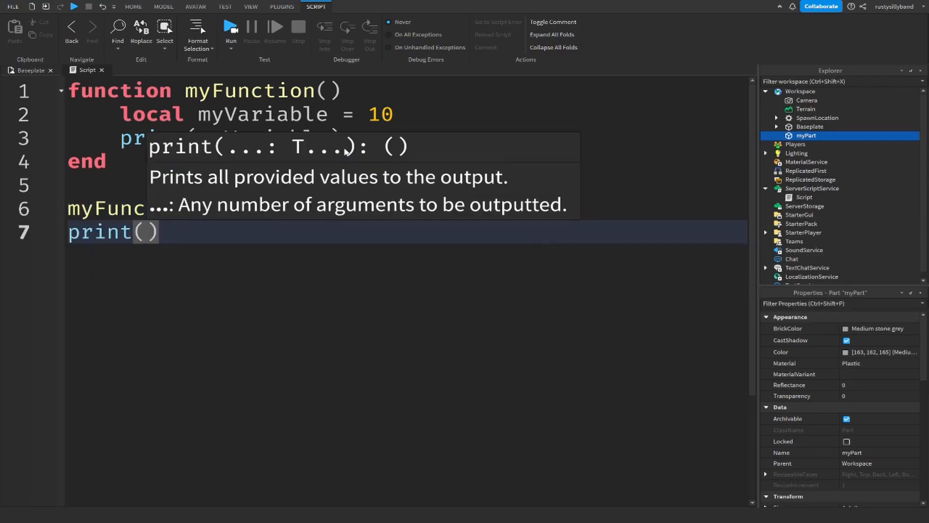
pyautogui.write('myVariable')
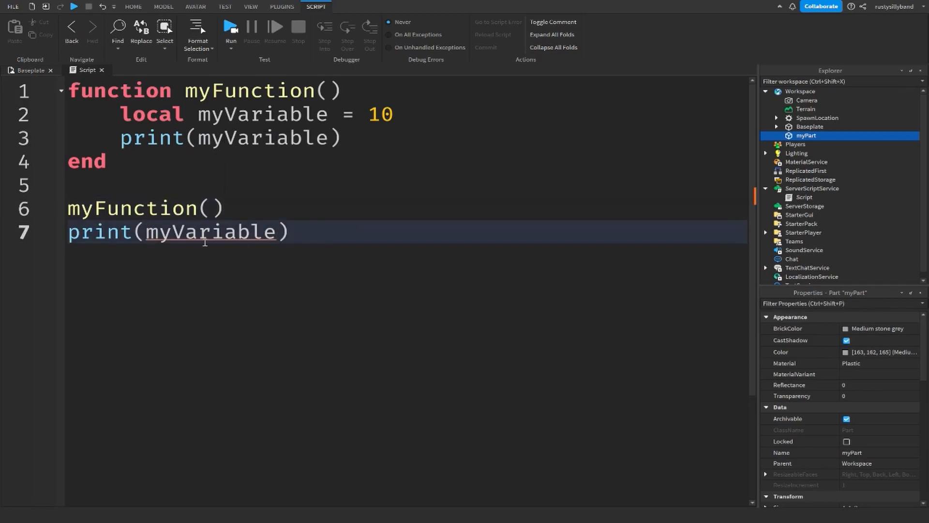
pyautogui.click(289, 231)
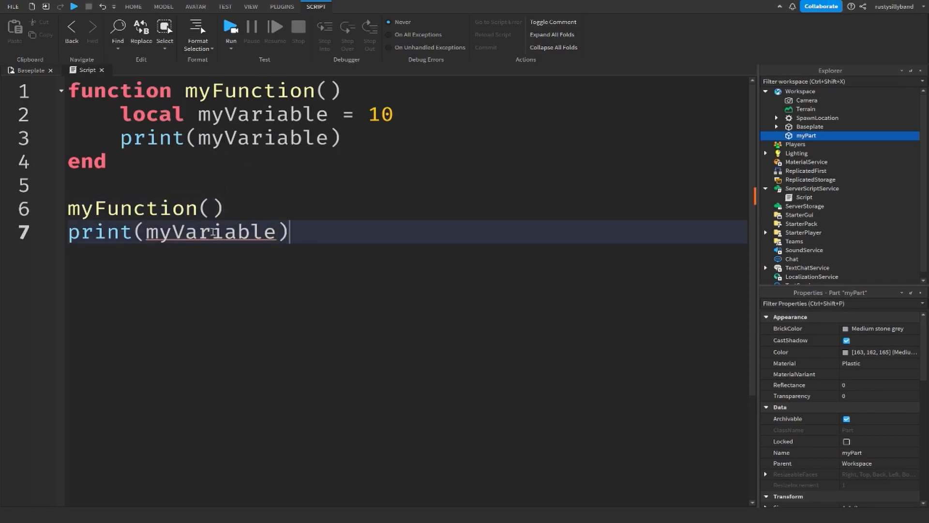
pyautogui.moveTo(341, 155)
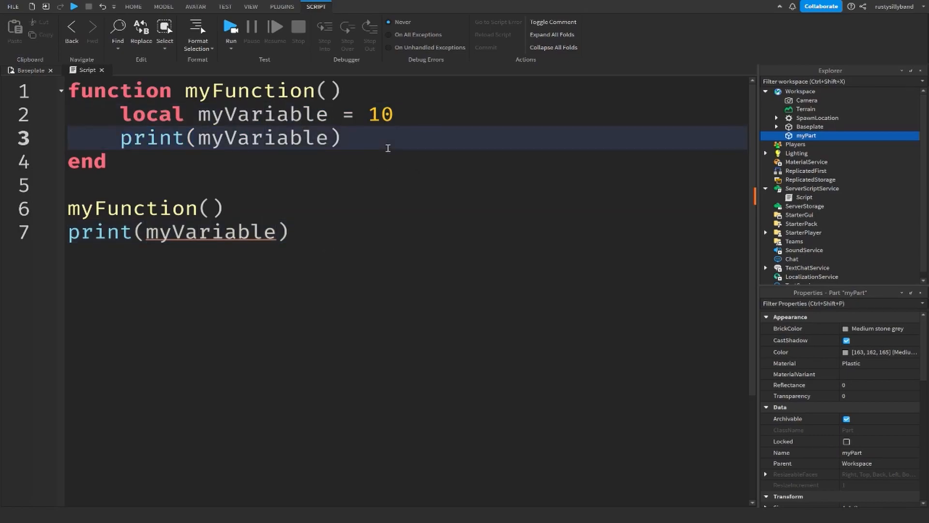
pyautogui.moveTo(390, 149)
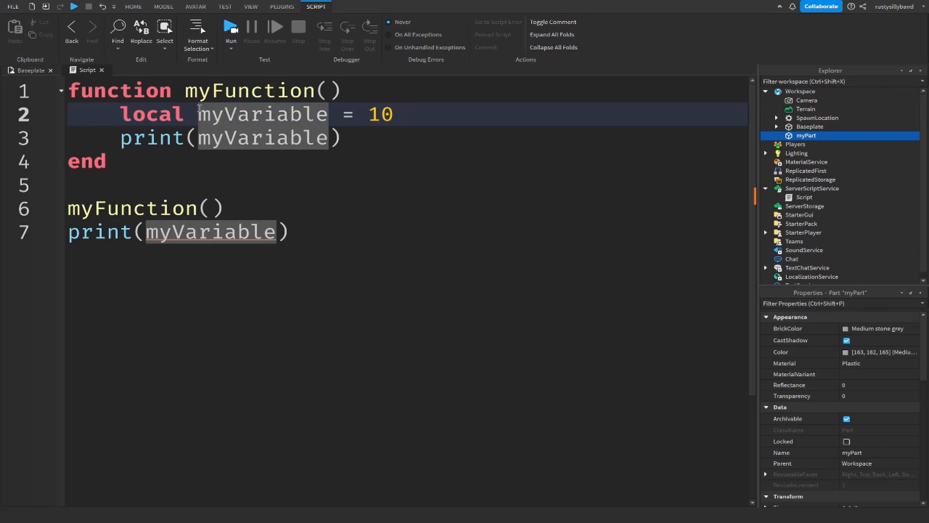
pyautogui.moveTo(306, 236)
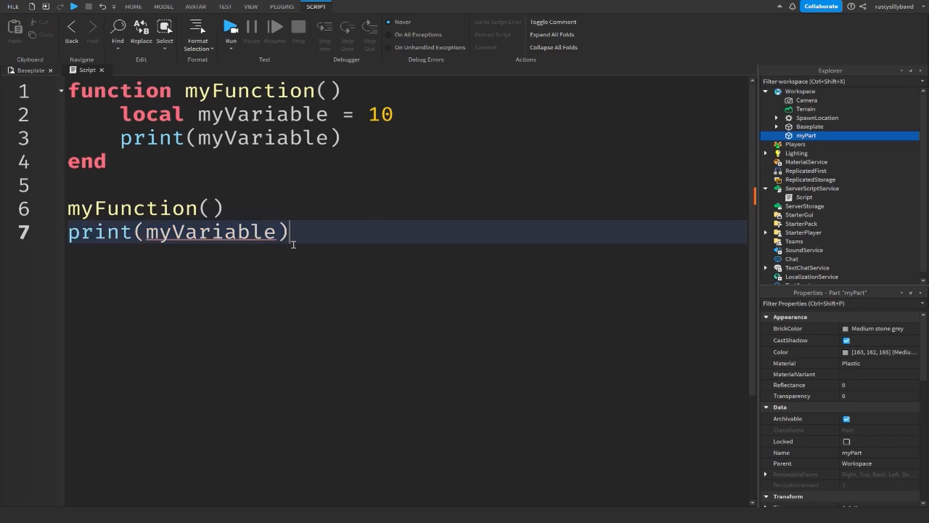
pyautogui.moveTo(328, 229)
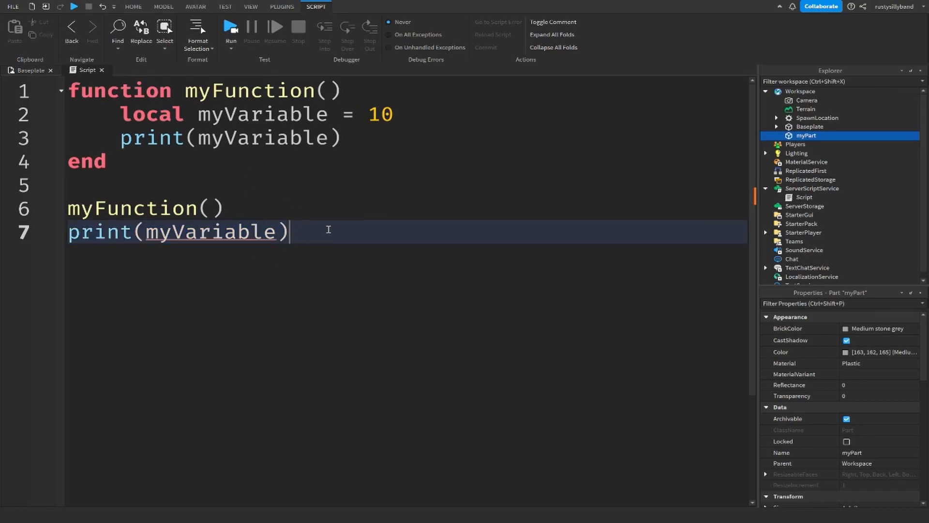
# - Make myVariable = 10 a global above the function and remove the local declaration inside it
pyautogui.press('ctrl+a')
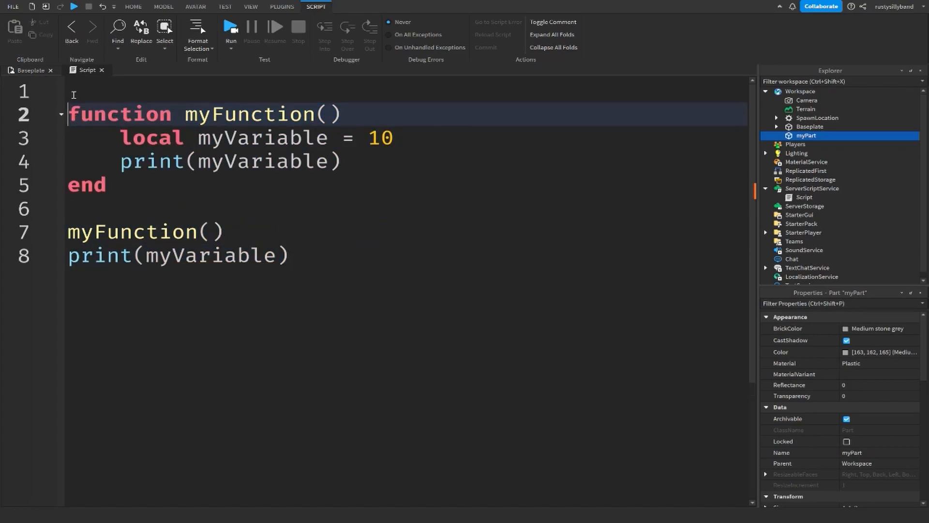
pyautogui.write('myVariable = 10')
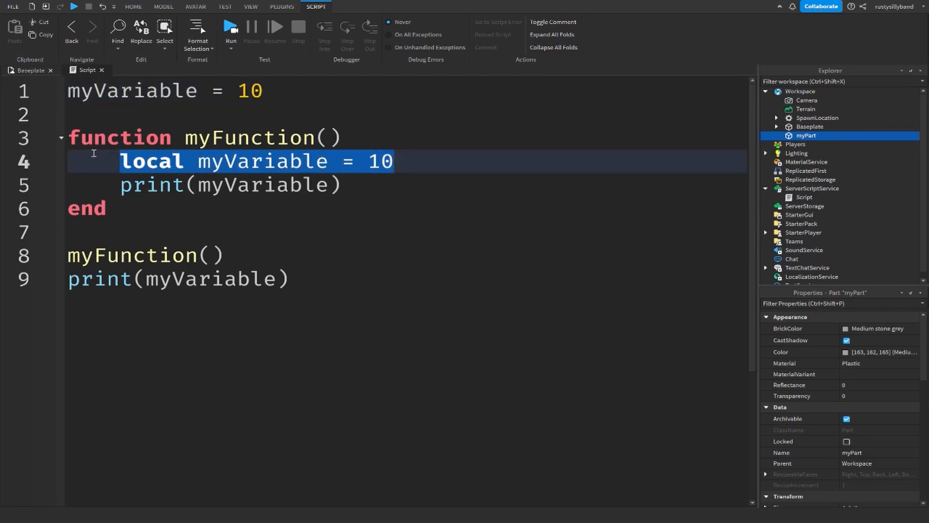
pyautogui.press('Delete')
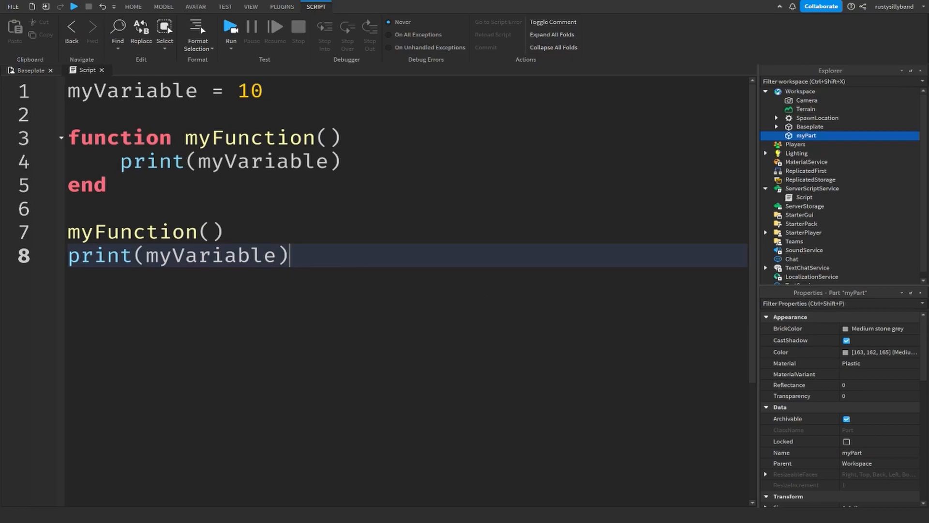
pyautogui.moveTo(554, 180)
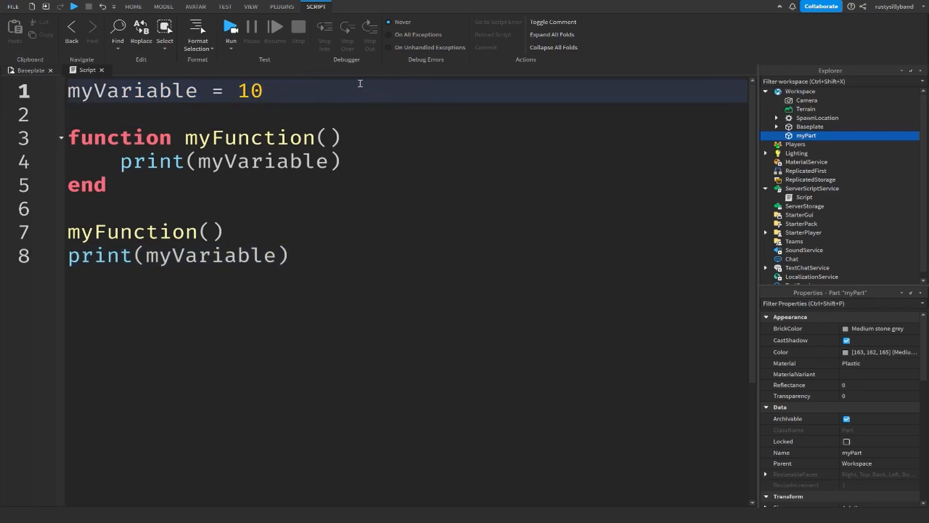
pyautogui.moveTo(324, 77)
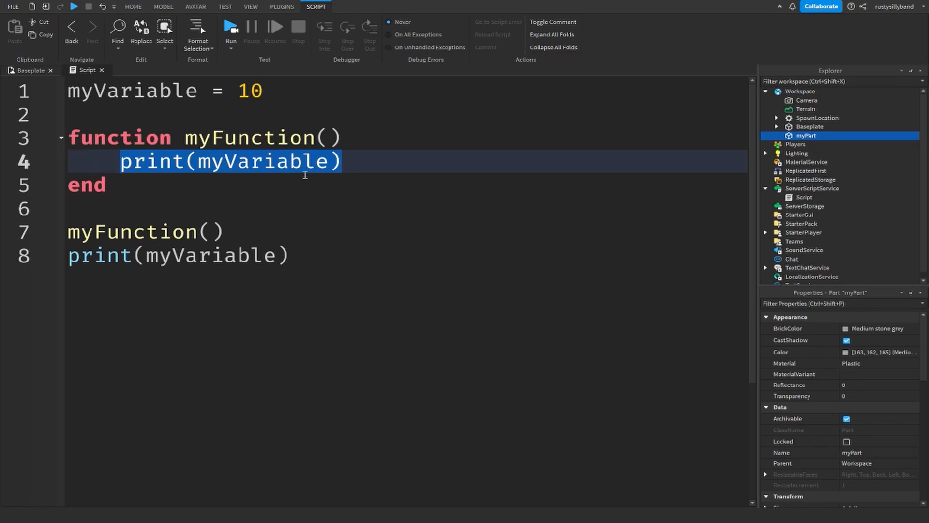
# - Clear the code and start the local outro table with its print(outro) call
pyautogui.click(178, 255)
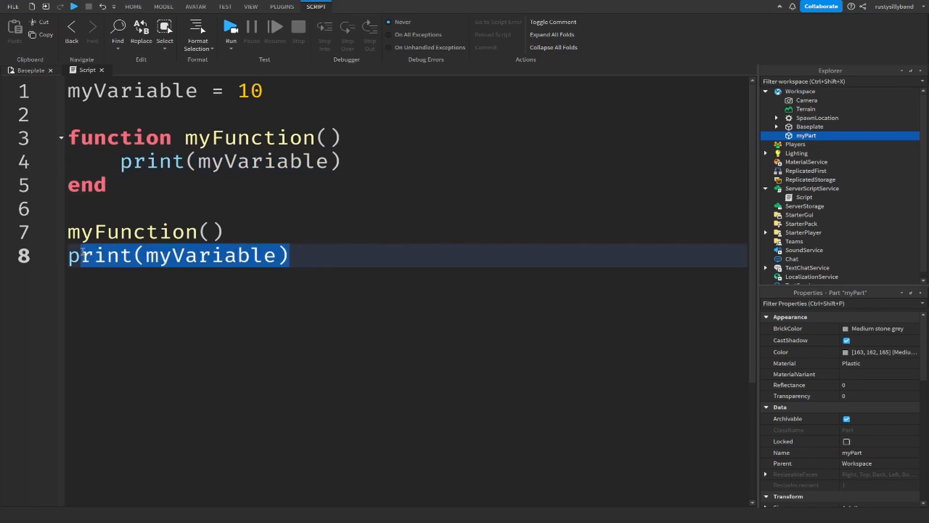
pyautogui.click(419, 231)
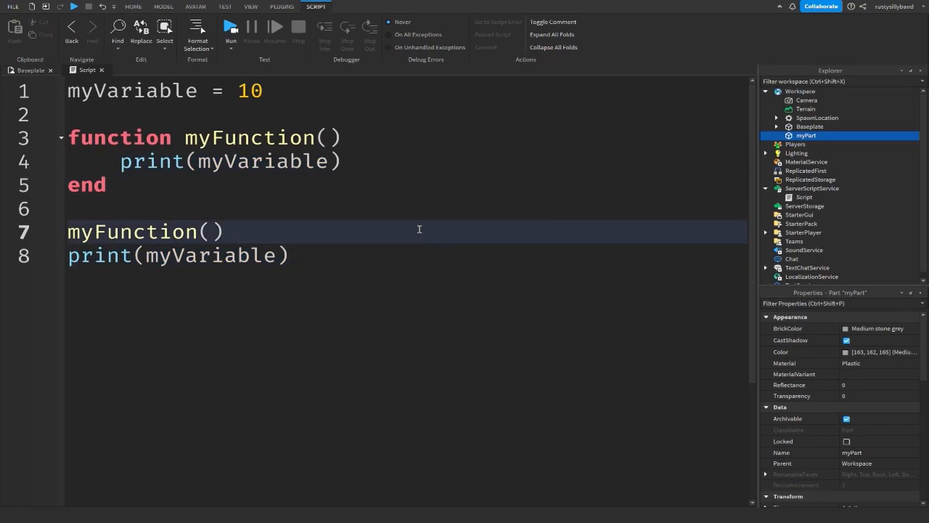
pyautogui.moveTo(527, 164)
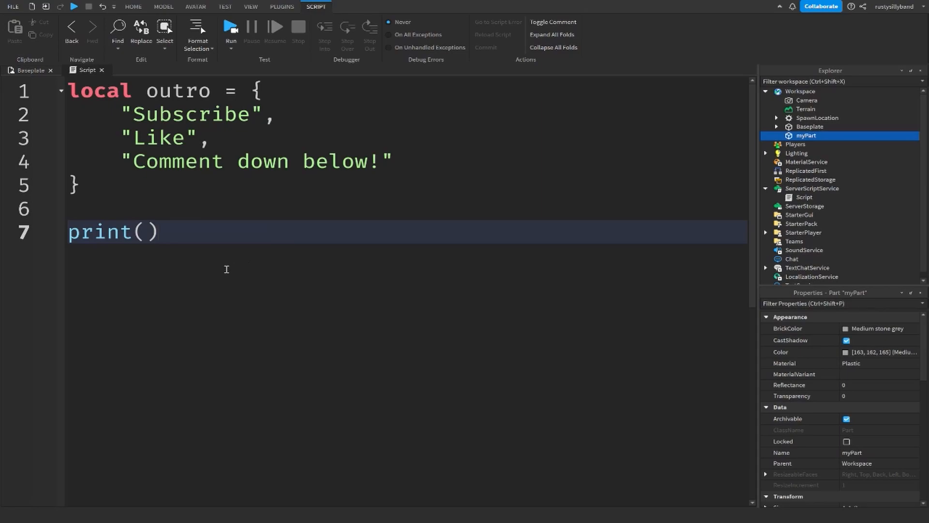
pyautogui.write('ou')
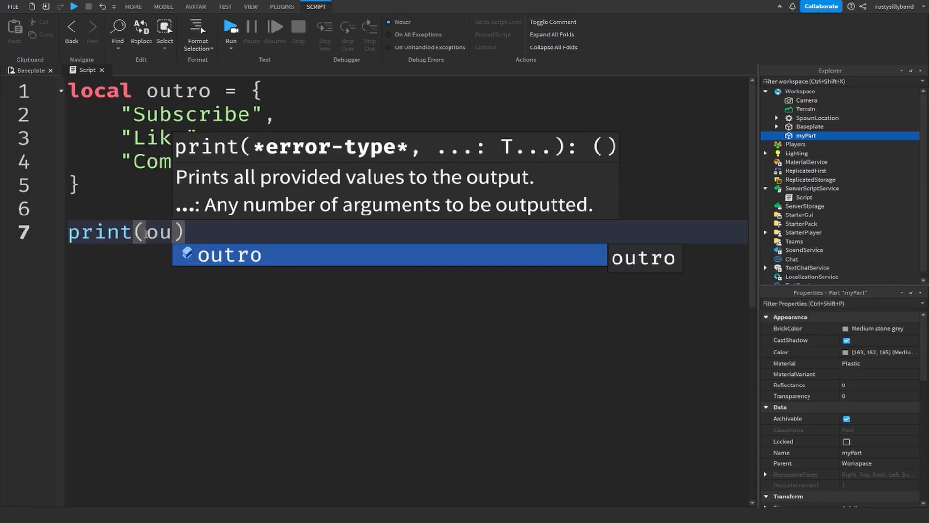